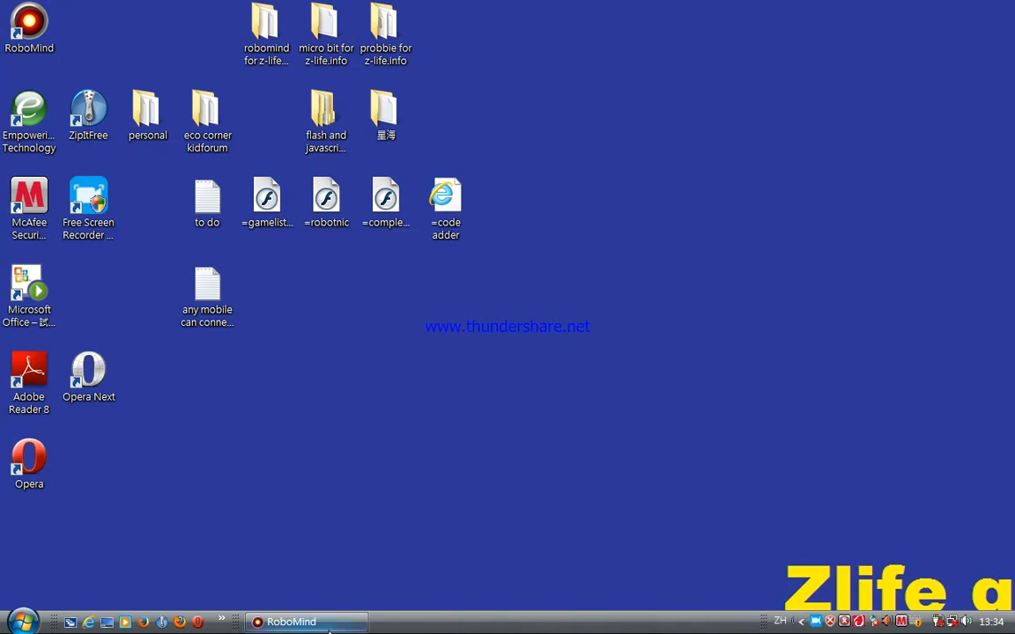
# - Restore the RoboMind window from the taskbar
pyautogui.click(307, 622)
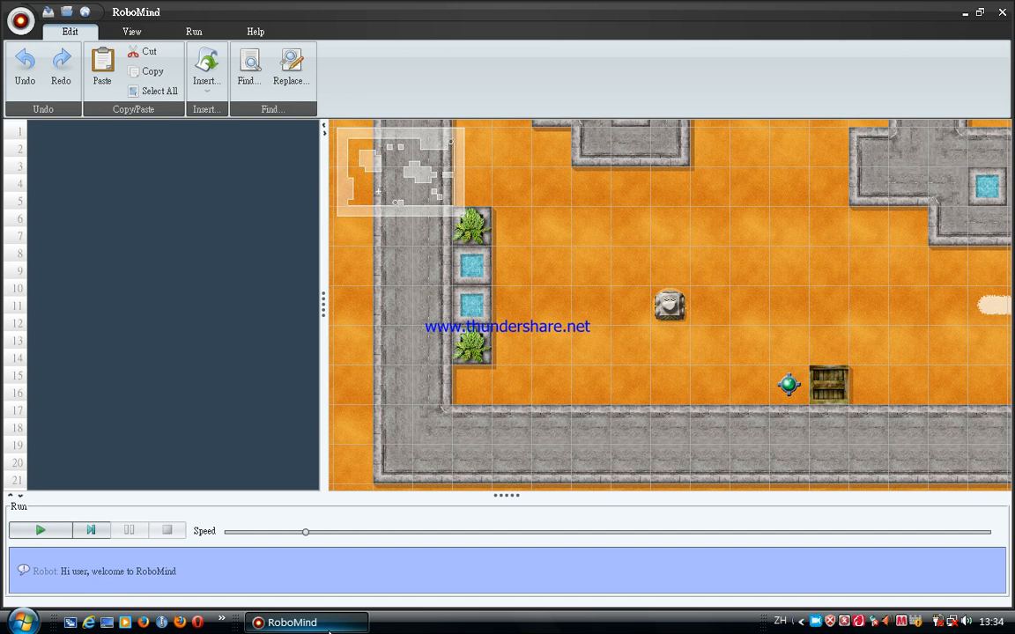
pyautogui.moveTo(753, 288)
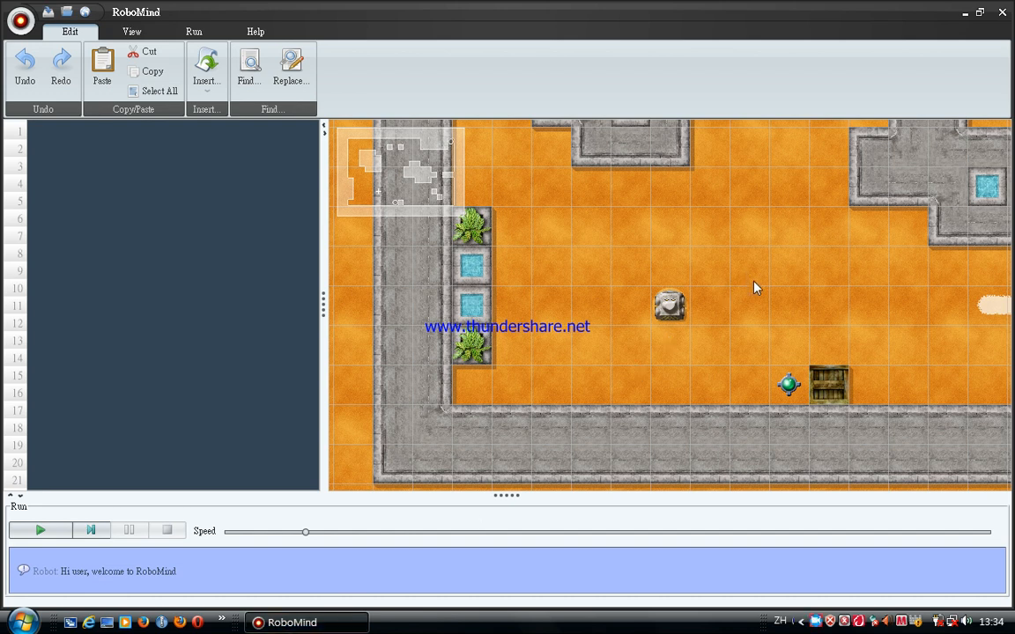
pyautogui.moveTo(773, 408)
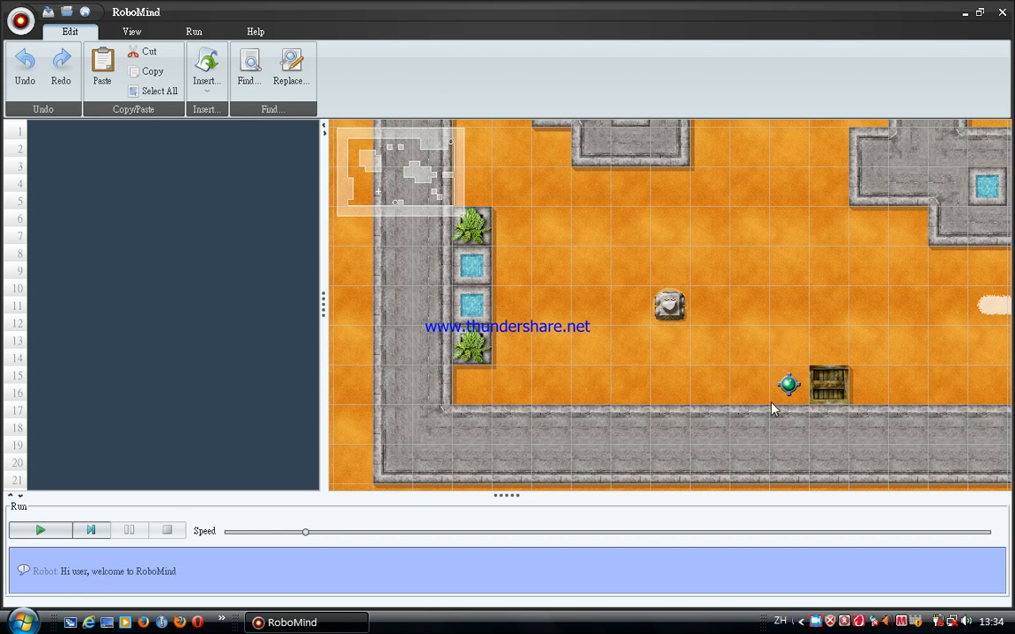
pyautogui.moveTo(795, 414)
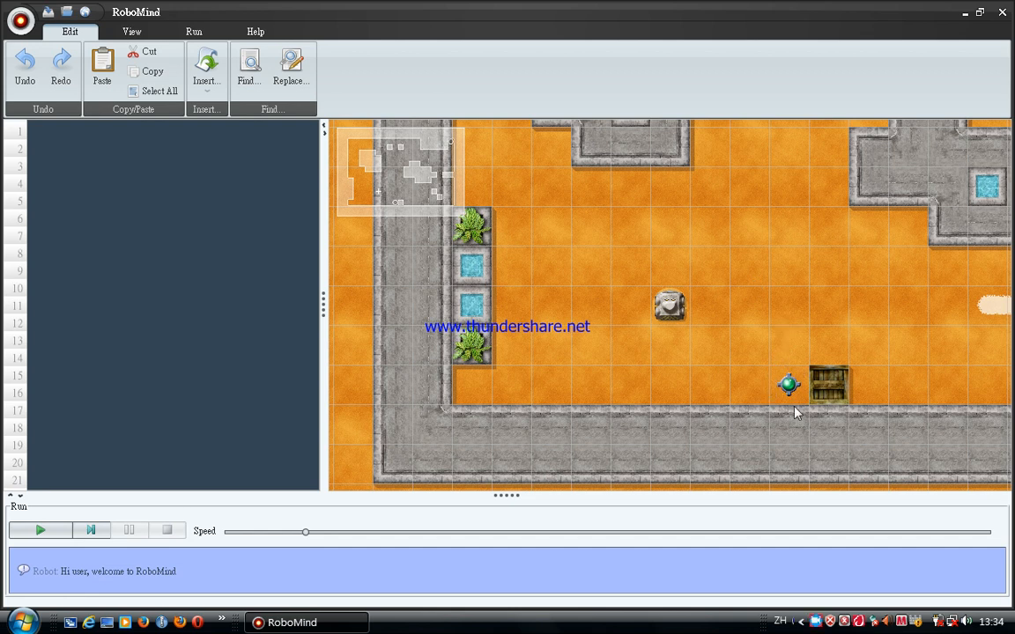
pyautogui.moveTo(824, 419)
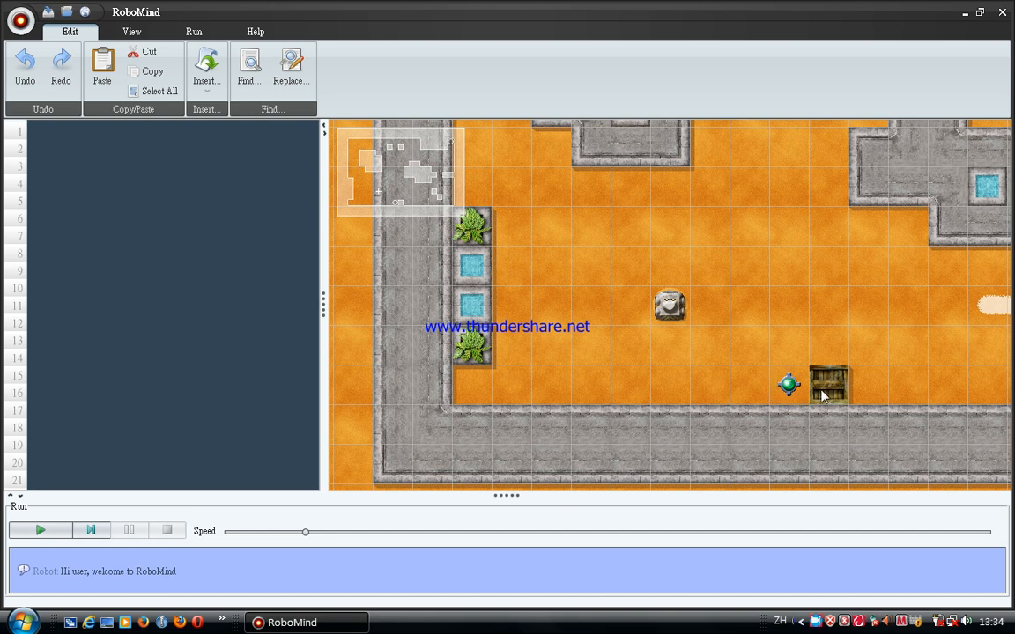
pyautogui.moveTo(809, 394)
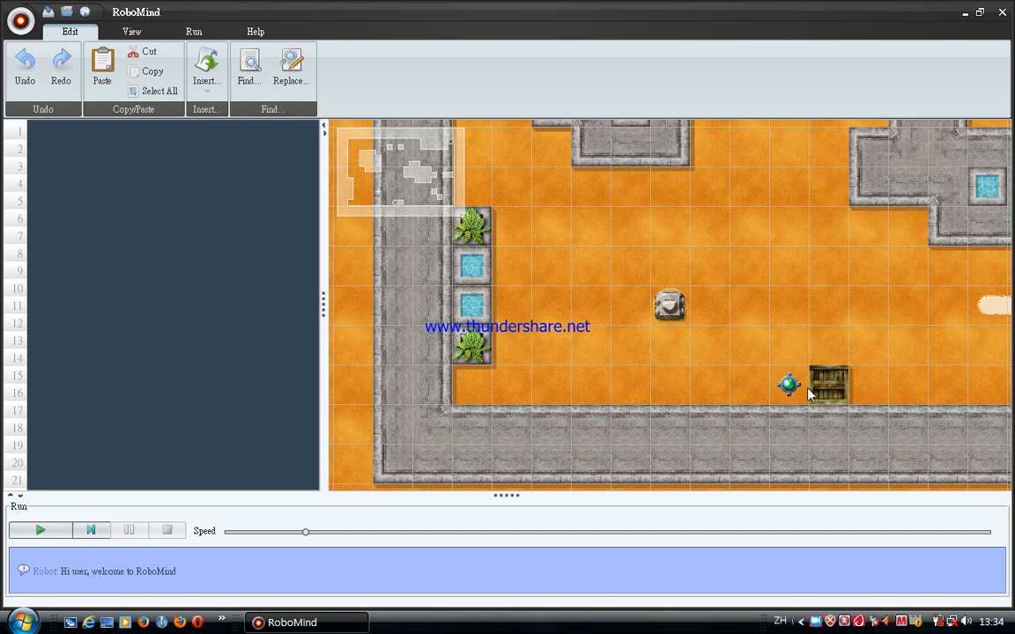
pyautogui.moveTo(809, 399)
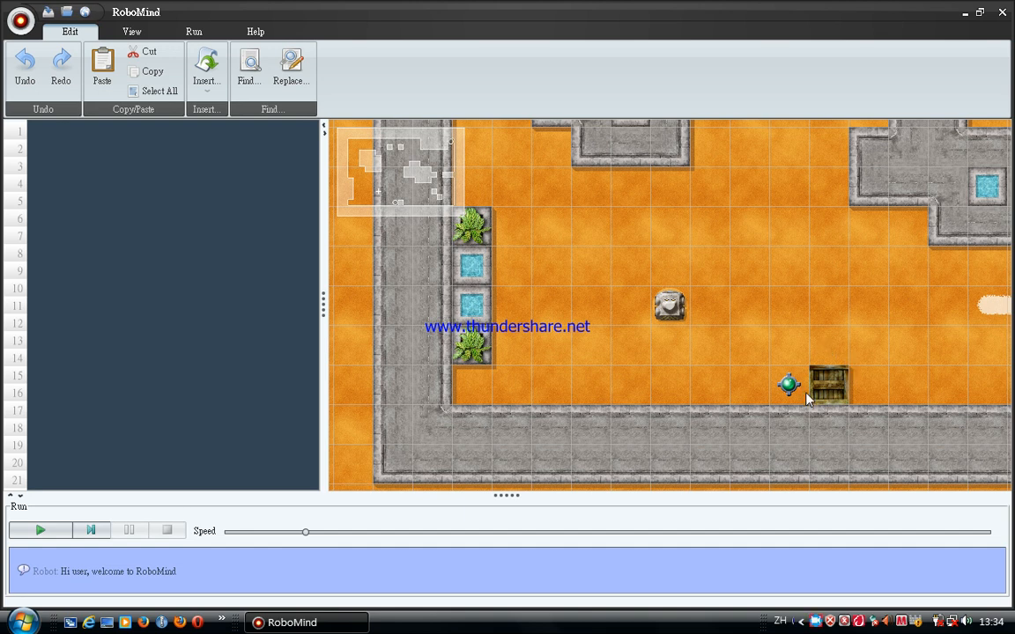
pyautogui.moveTo(674, 324)
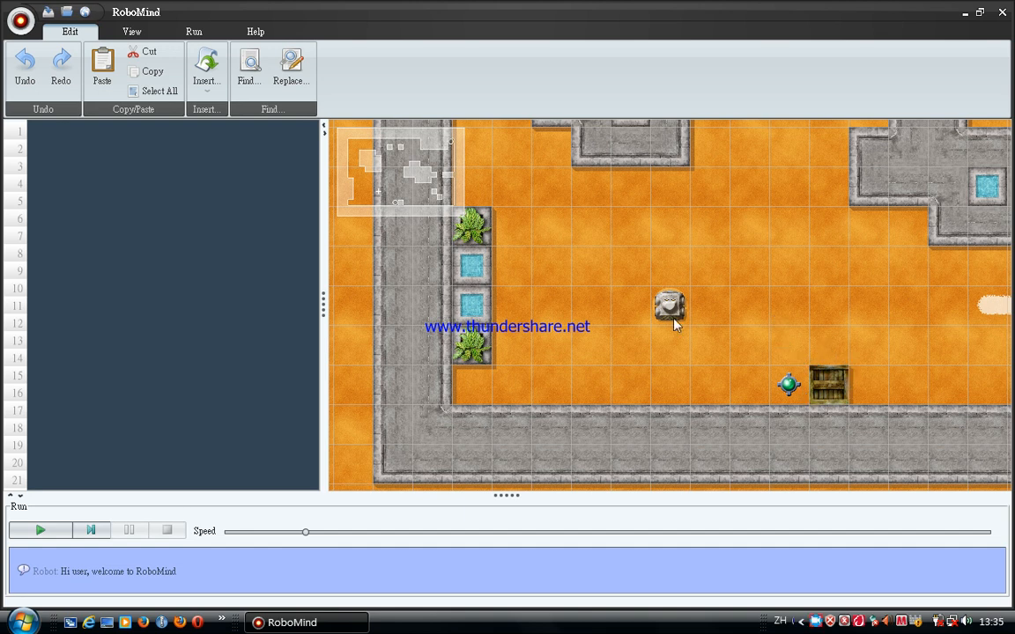
pyautogui.moveTo(808, 223)
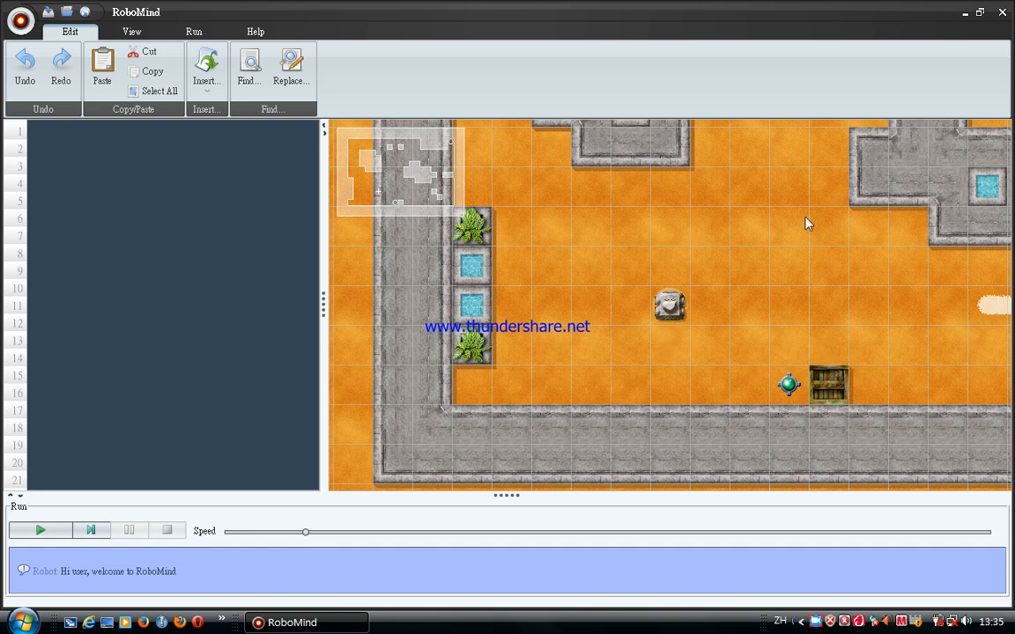
pyautogui.moveTo(715, 392)
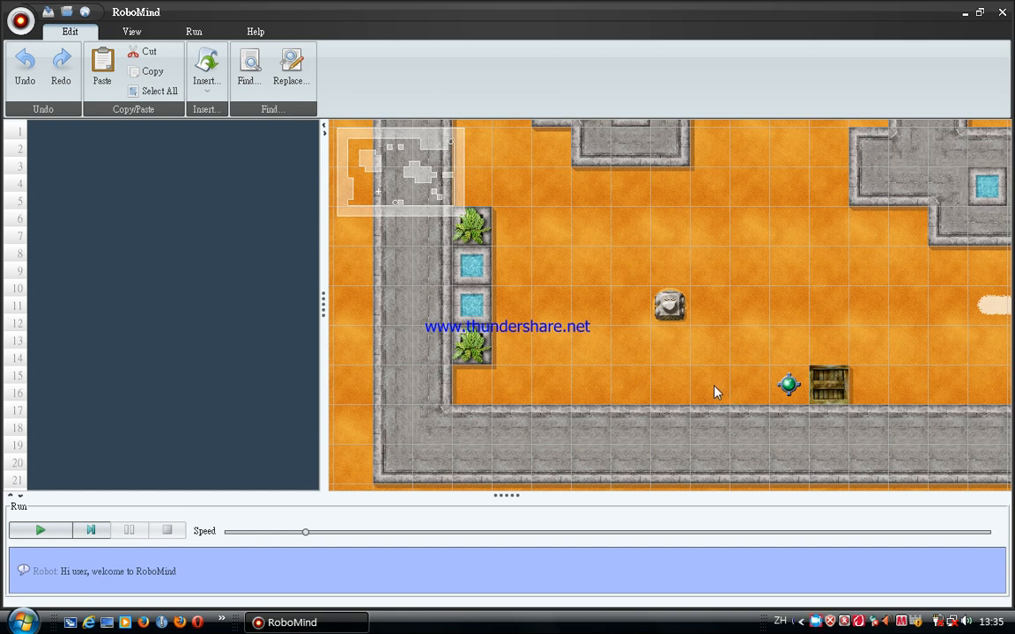
pyautogui.moveTo(644, 420)
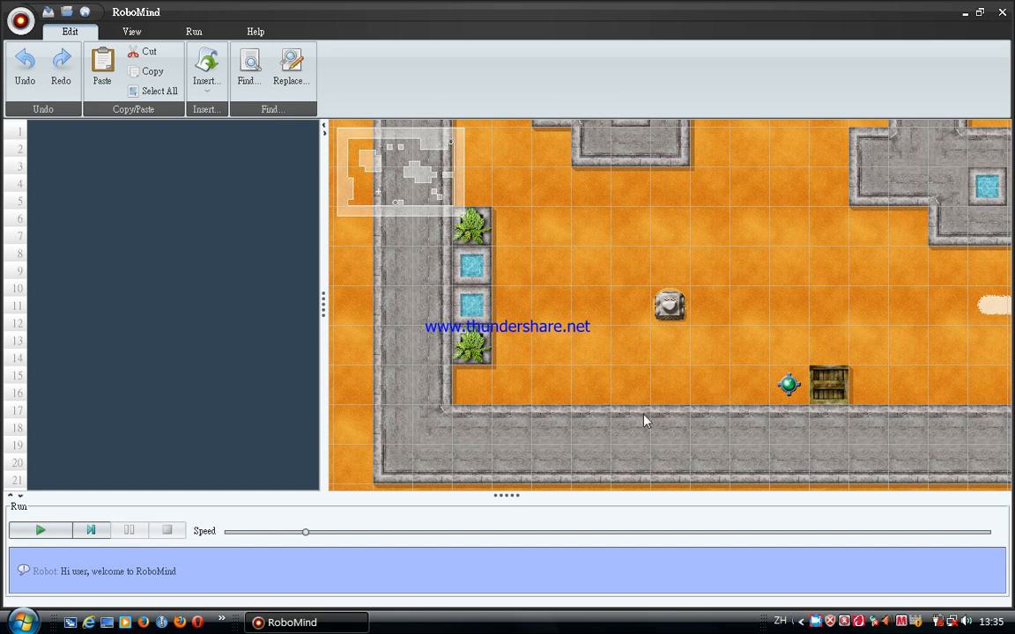
pyautogui.moveTo(492, 250)
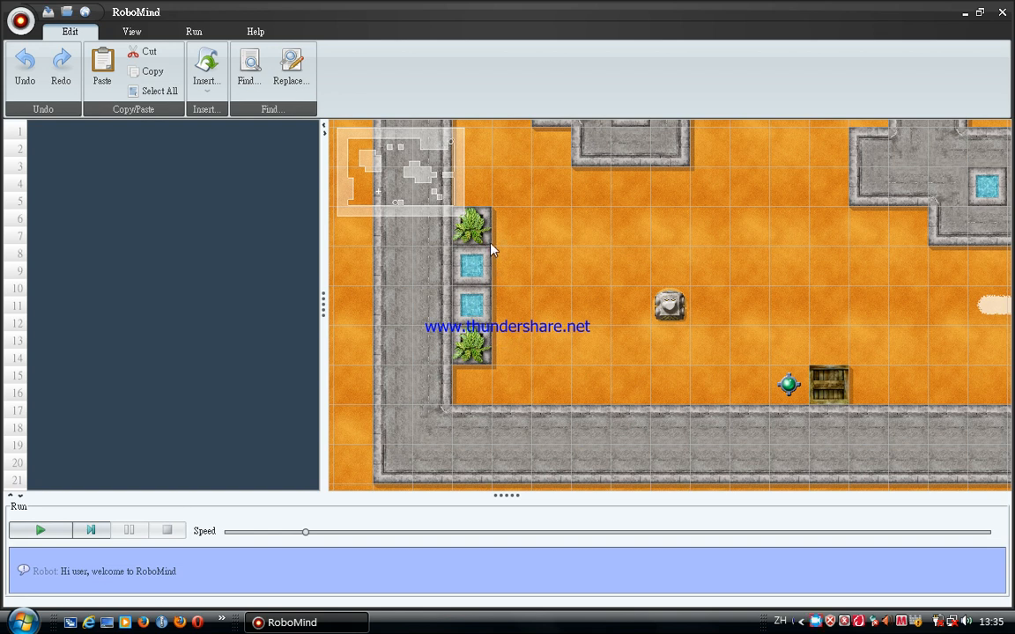
pyautogui.moveTo(489, 291)
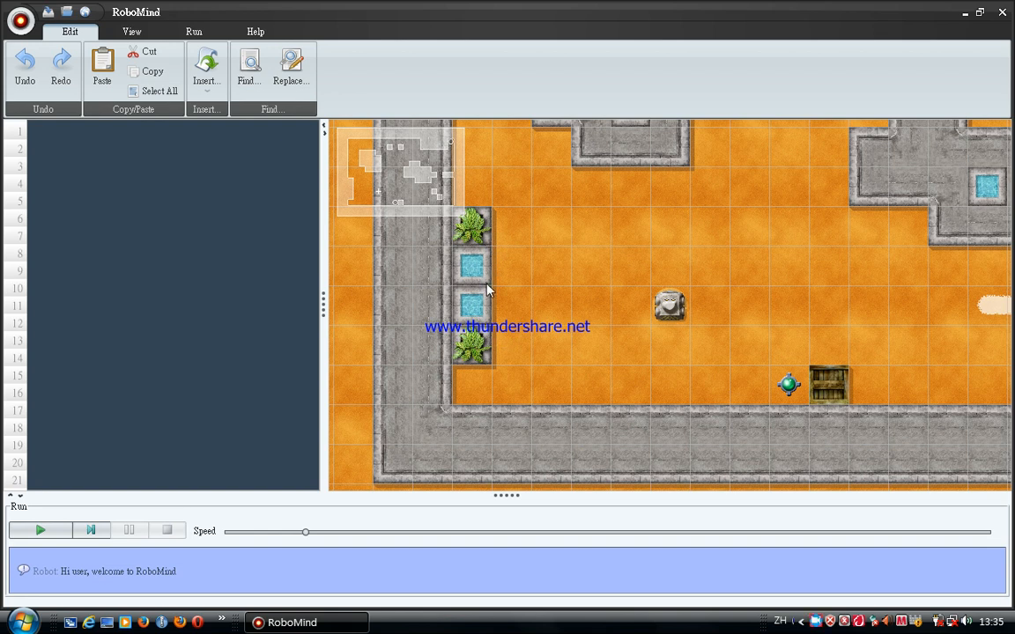
pyautogui.moveTo(498, 280)
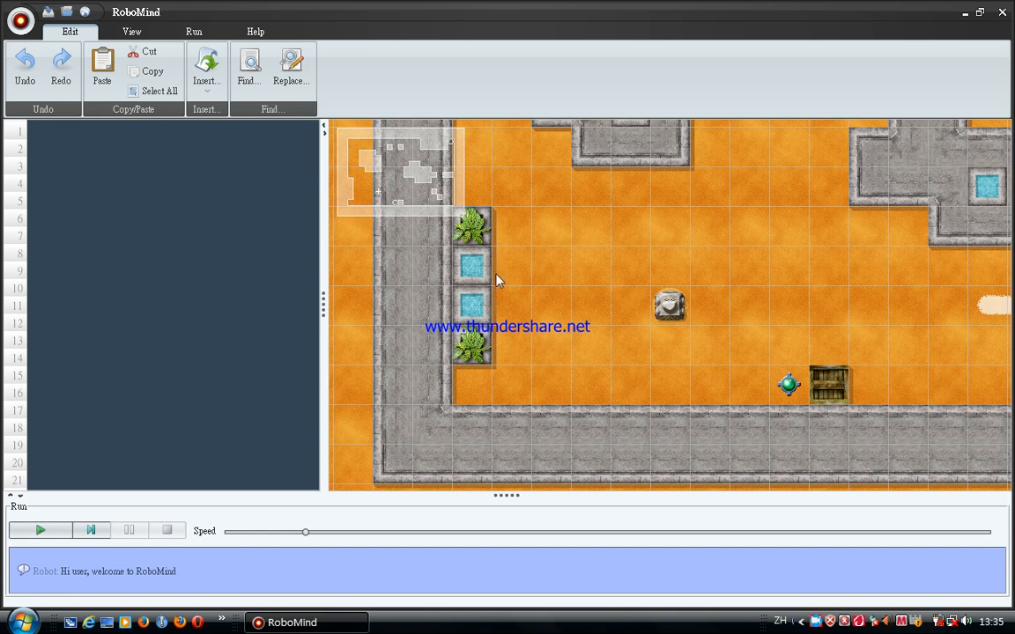
pyautogui.moveTo(514, 246)
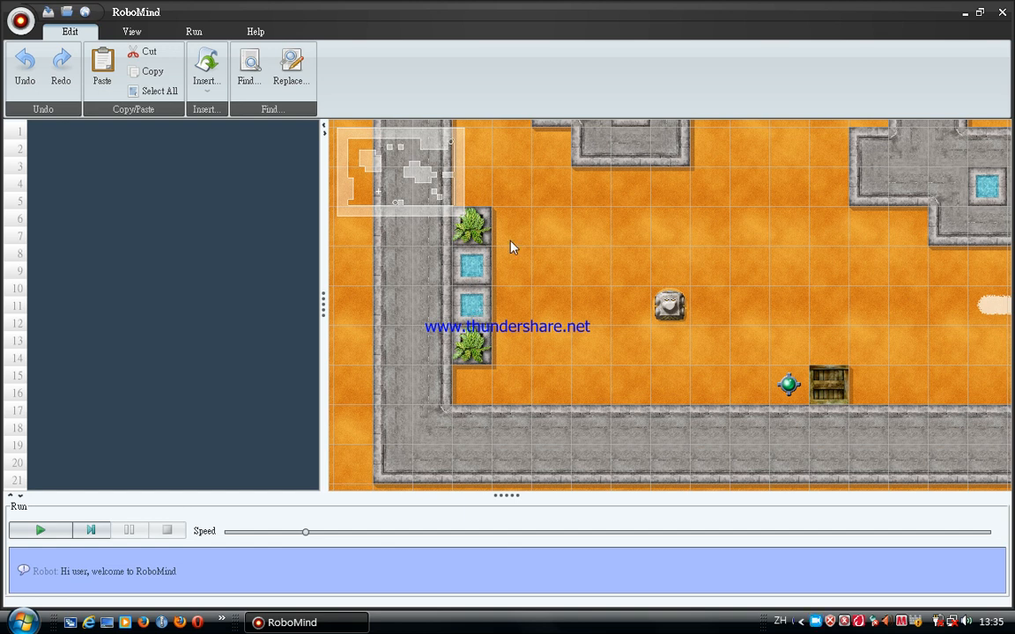
pyautogui.moveTo(852, 394)
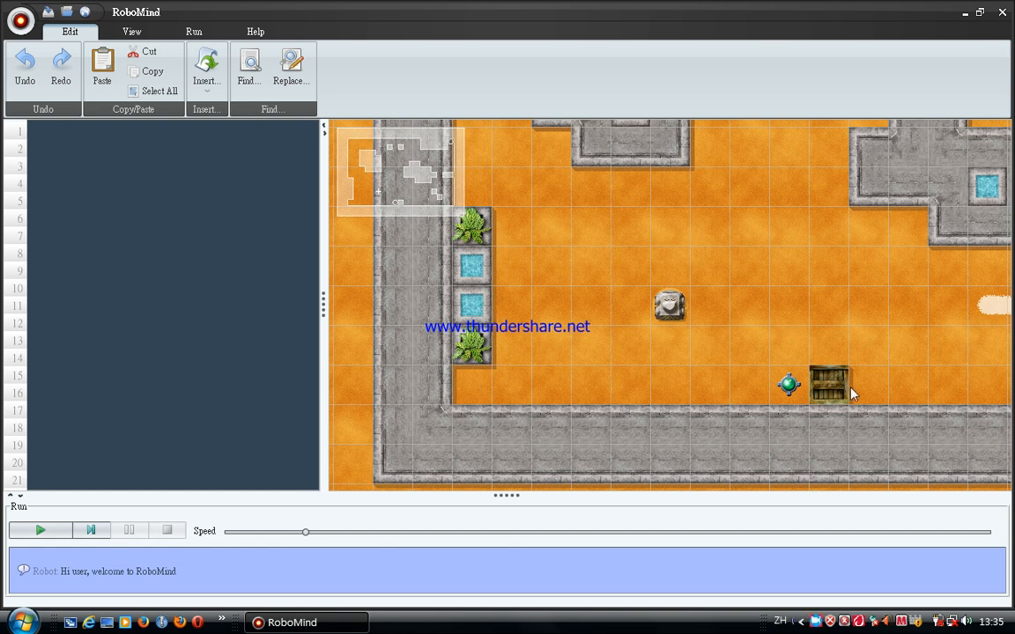
pyautogui.moveTo(707, 315)
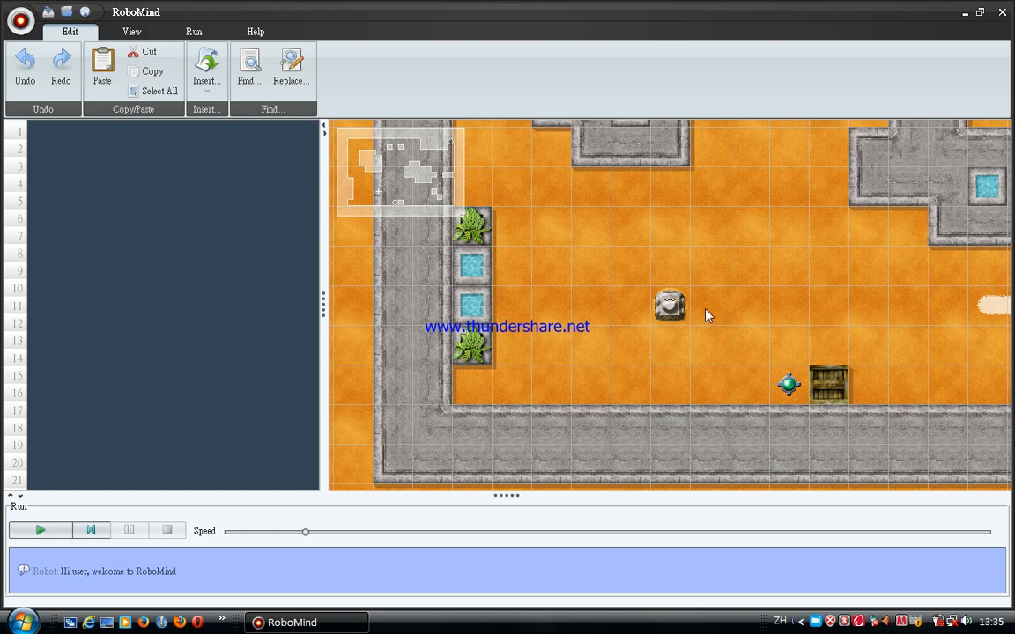
pyautogui.moveTo(678, 333)
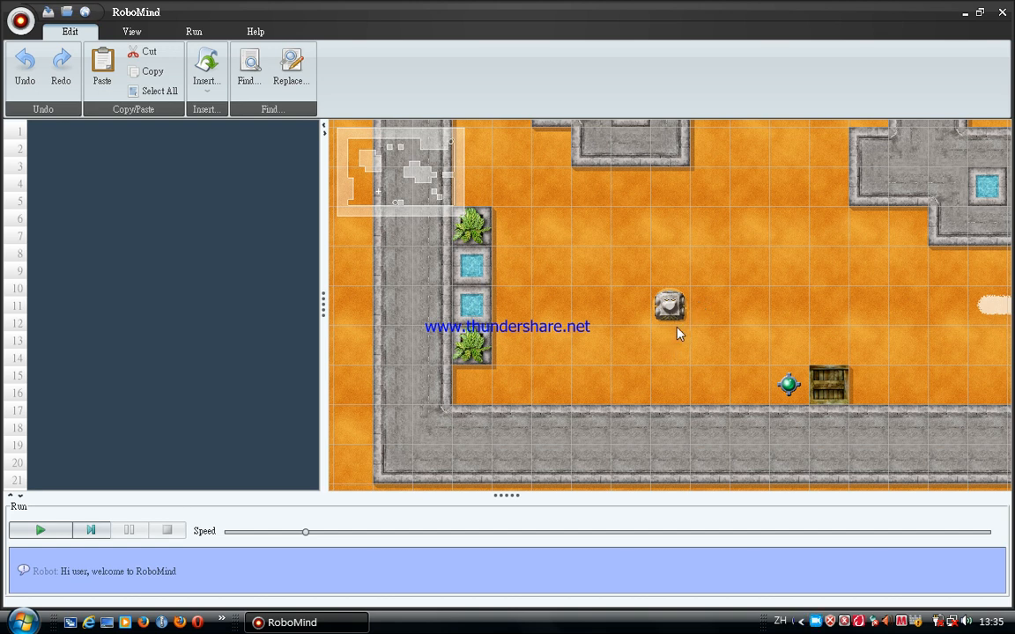
pyautogui.moveTo(701, 321)
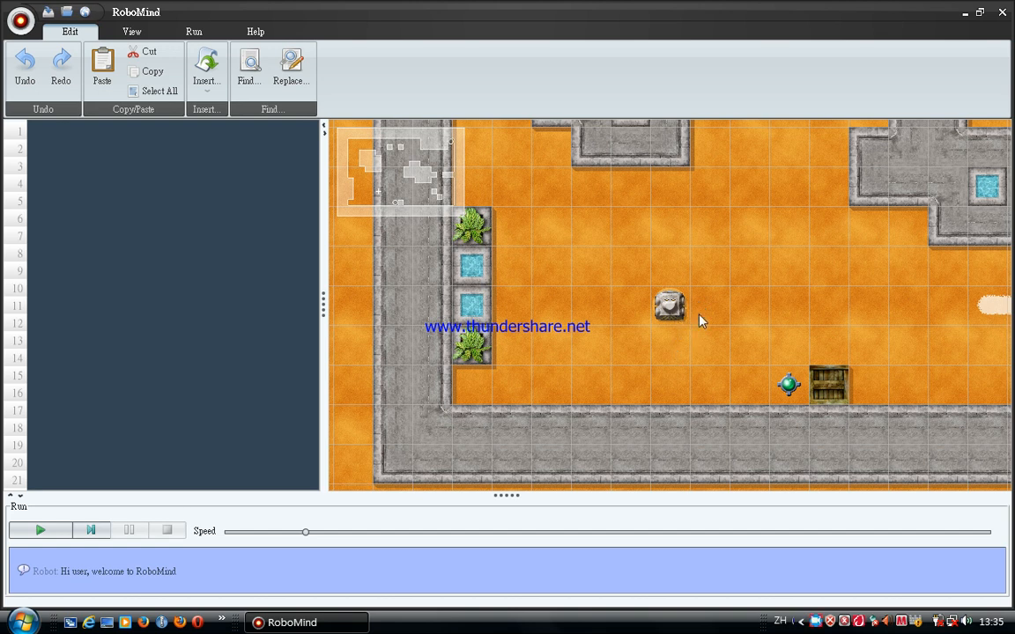
pyautogui.moveTo(815, 317)
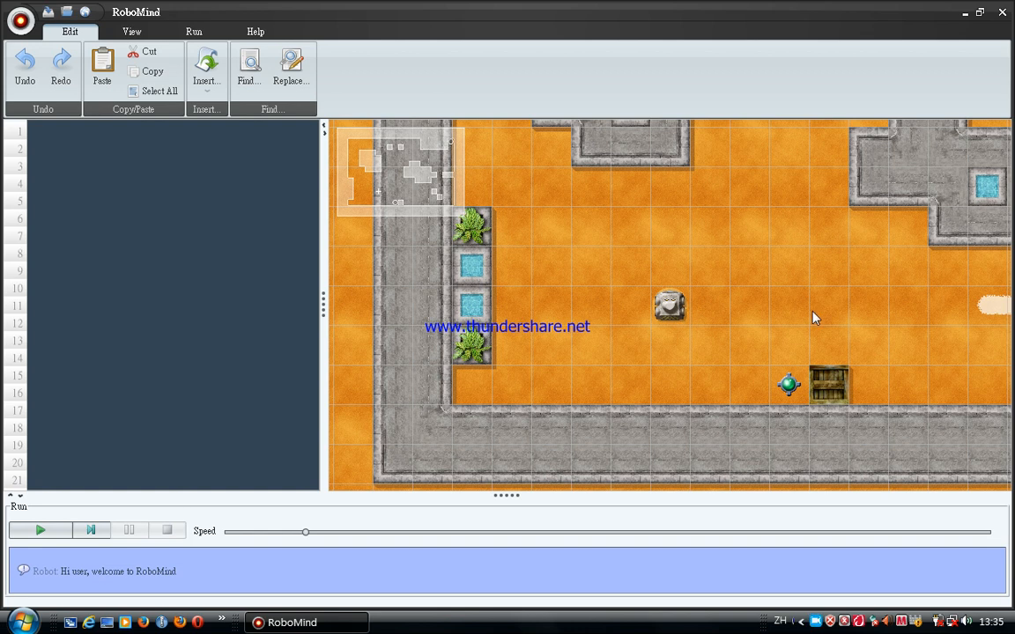
pyautogui.moveTo(763, 347)
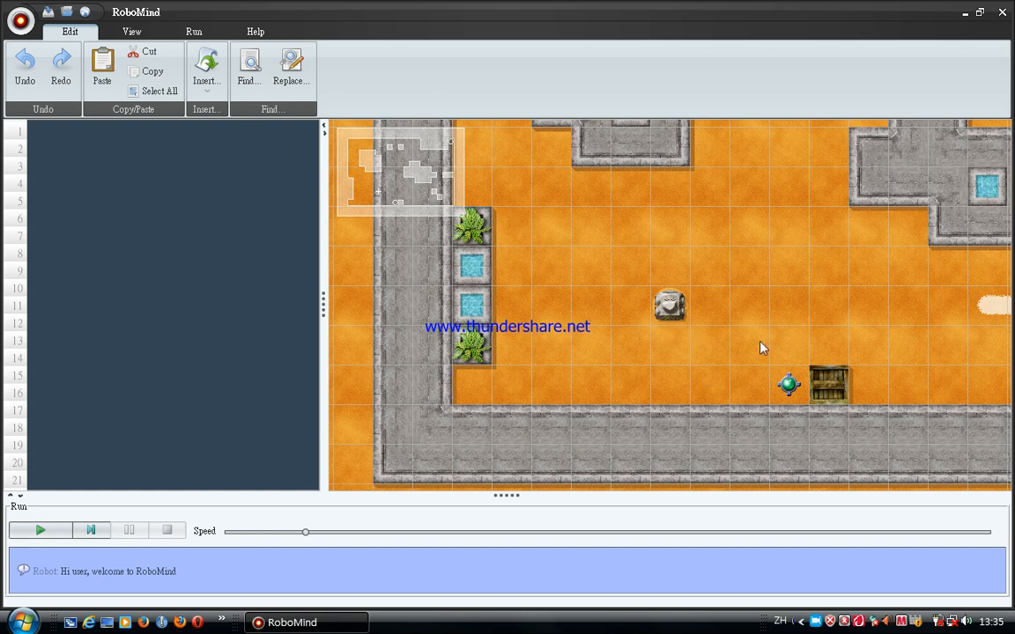
pyautogui.moveTo(690, 304)
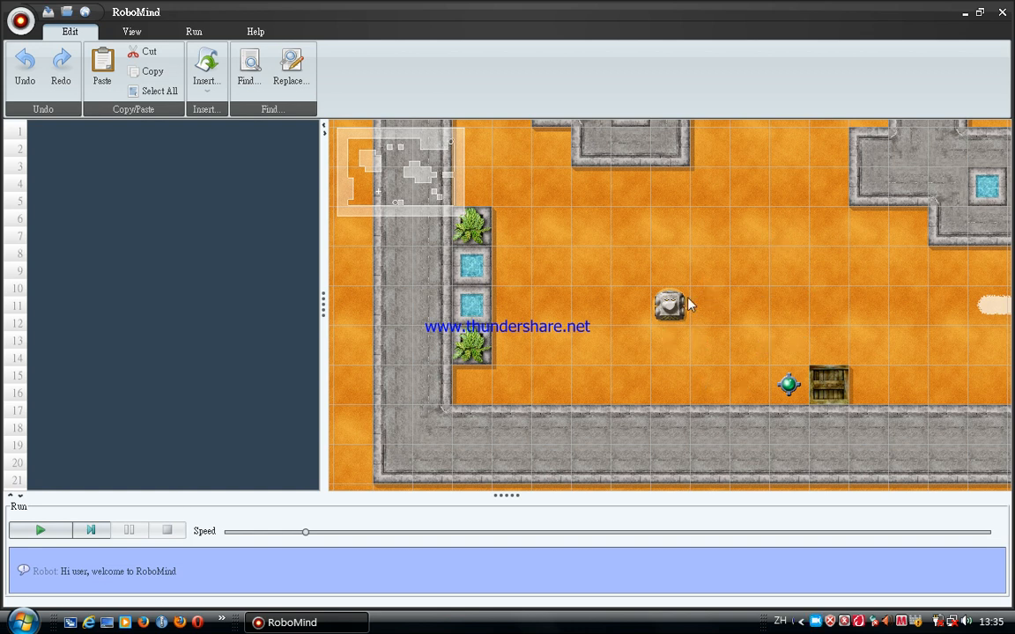
pyautogui.moveTo(626, 330)
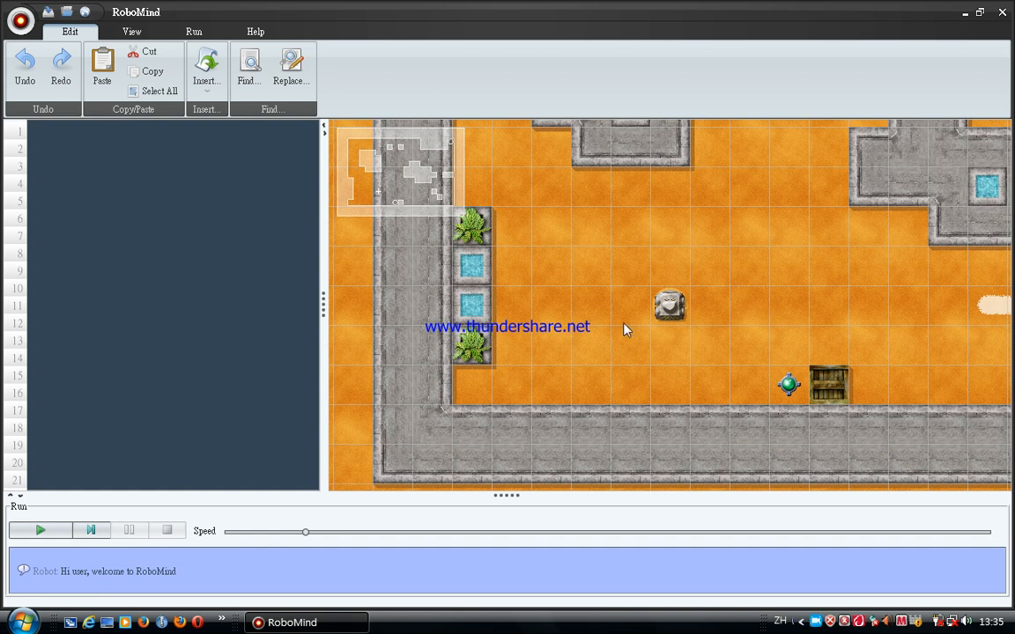
pyautogui.moveTo(676, 251)
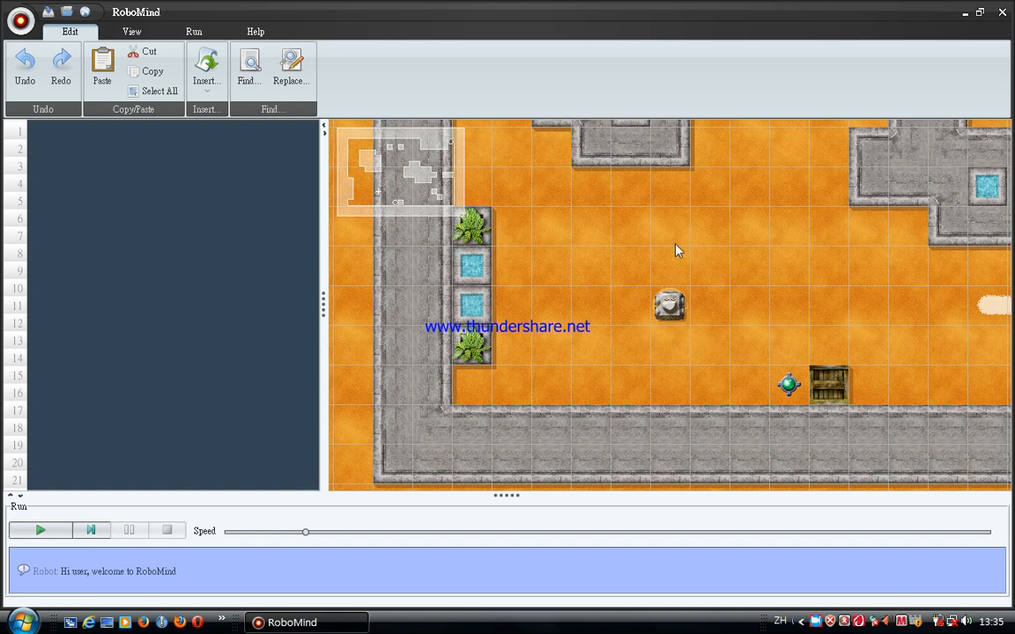
pyautogui.moveTo(685, 304)
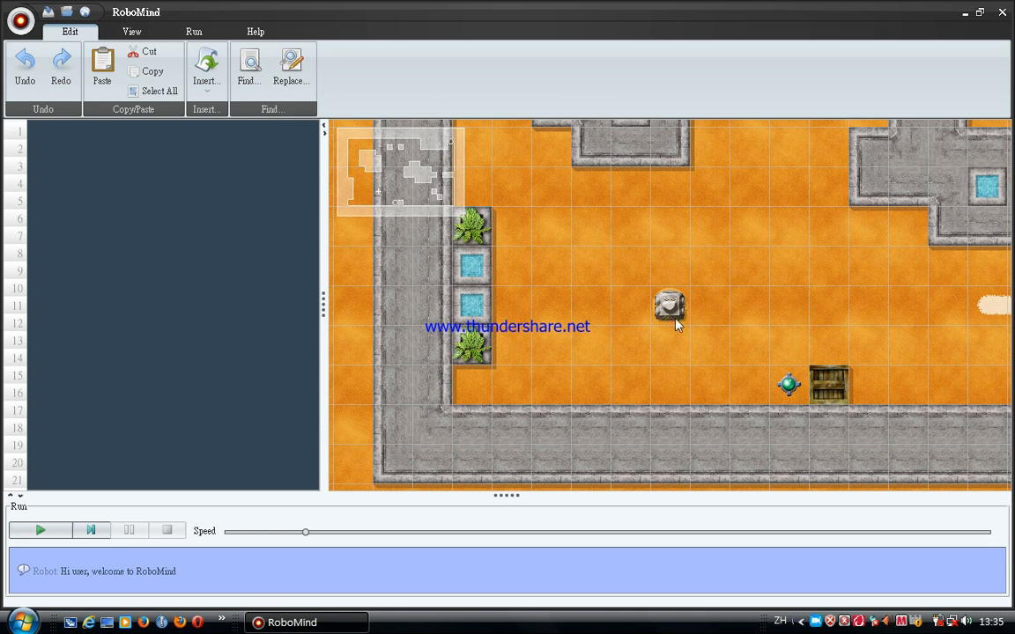
pyautogui.moveTo(782, 399)
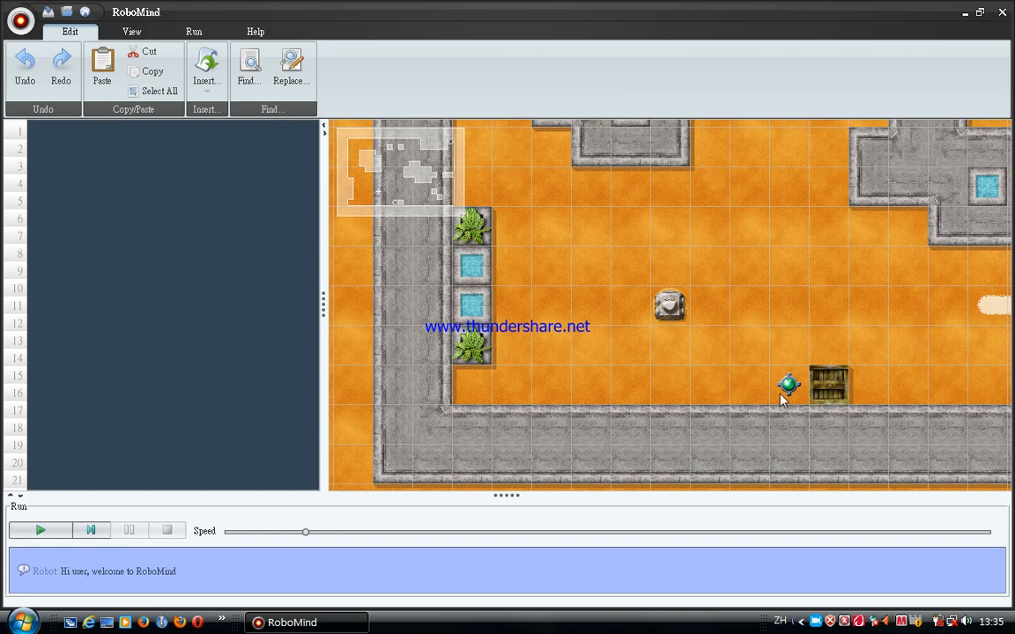
pyautogui.moveTo(675, 382)
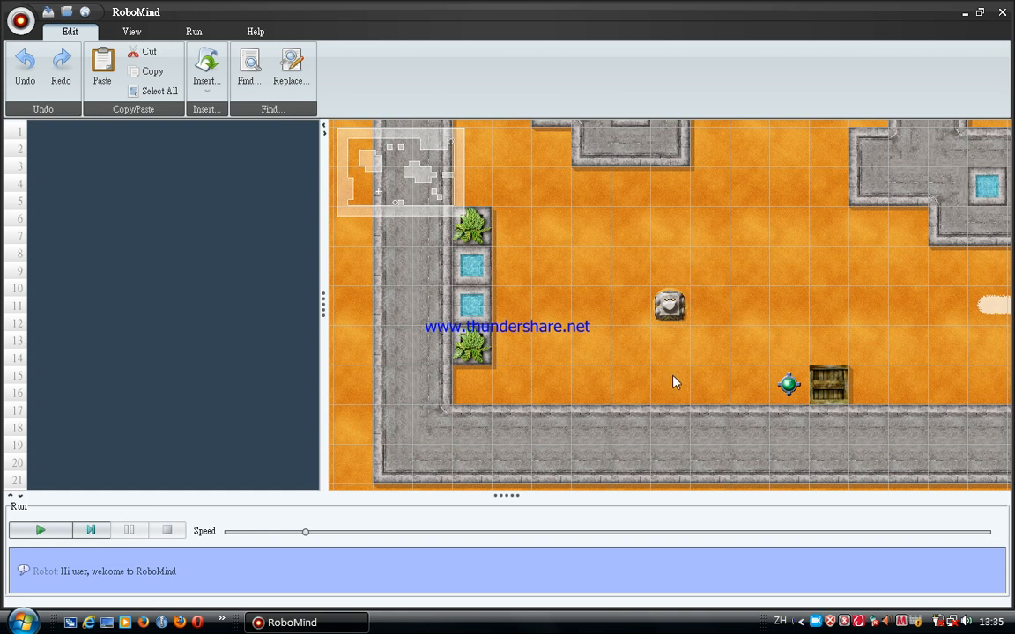
pyautogui.moveTo(773, 385)
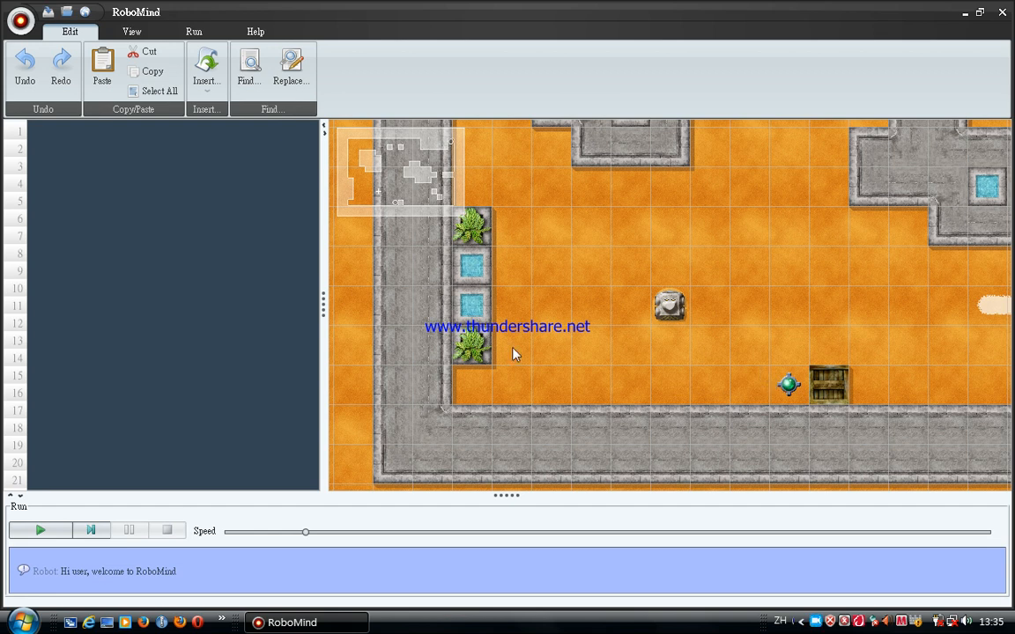
# - Browse the View options, then launch Remote control from the Run menu
pyautogui.click(245, 309)
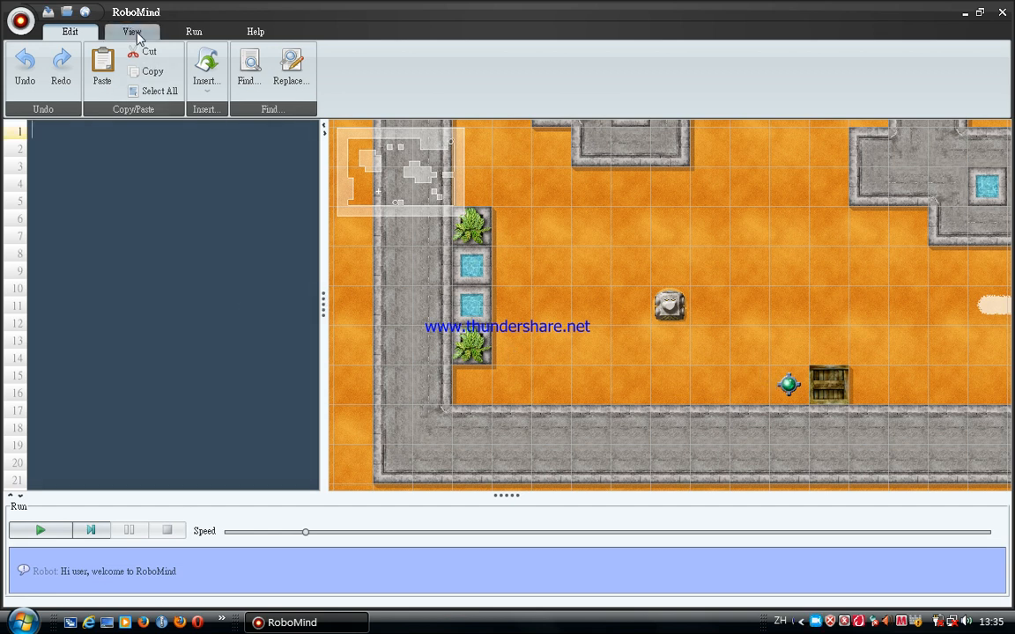
pyautogui.click(132, 32)
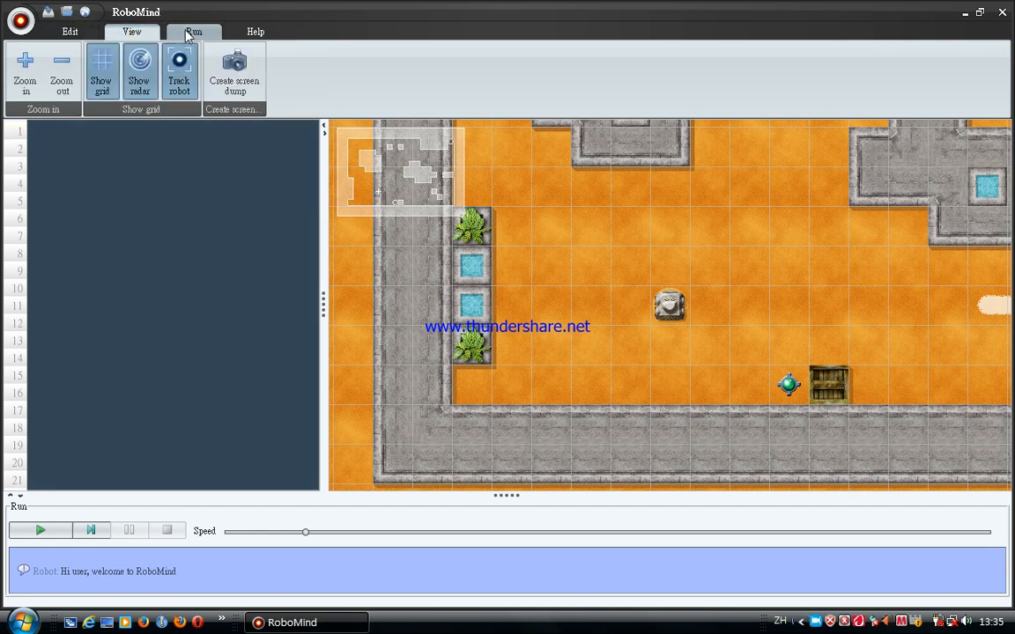
pyautogui.click(193, 32)
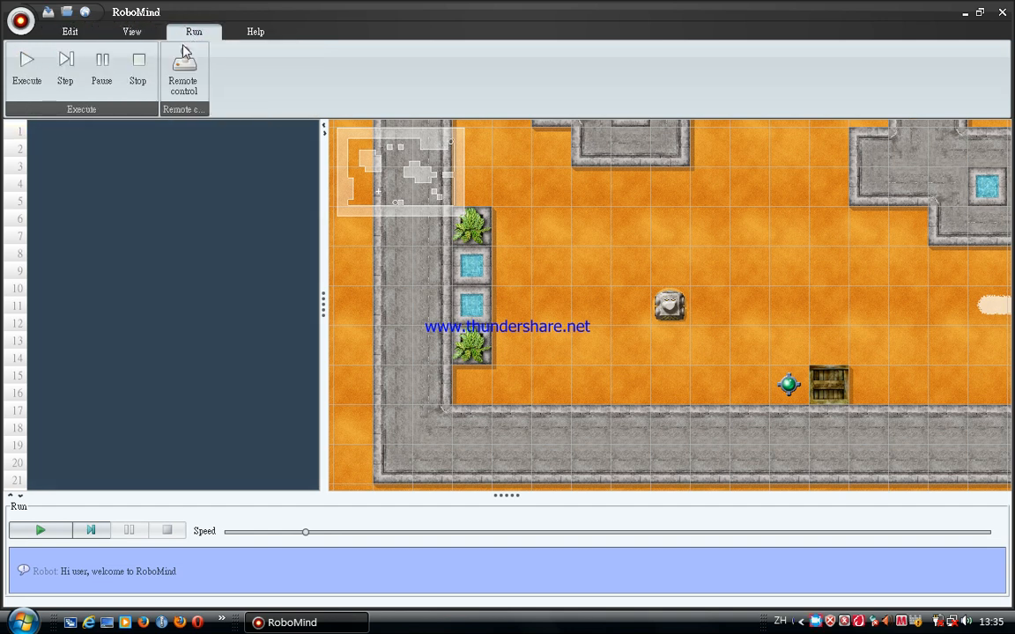
pyautogui.click(183, 70)
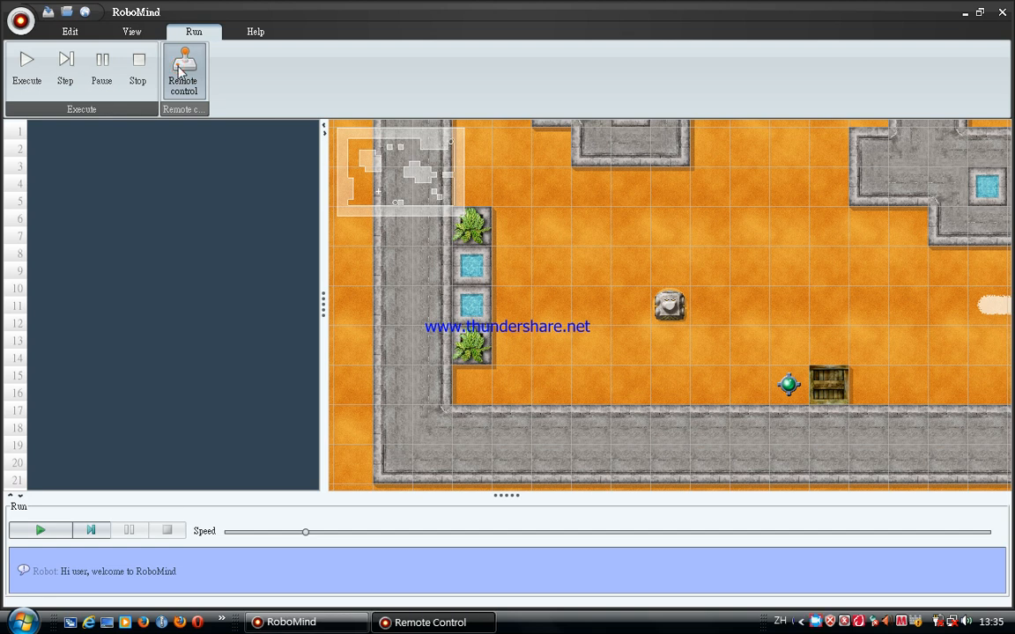
pyautogui.click(183, 75)
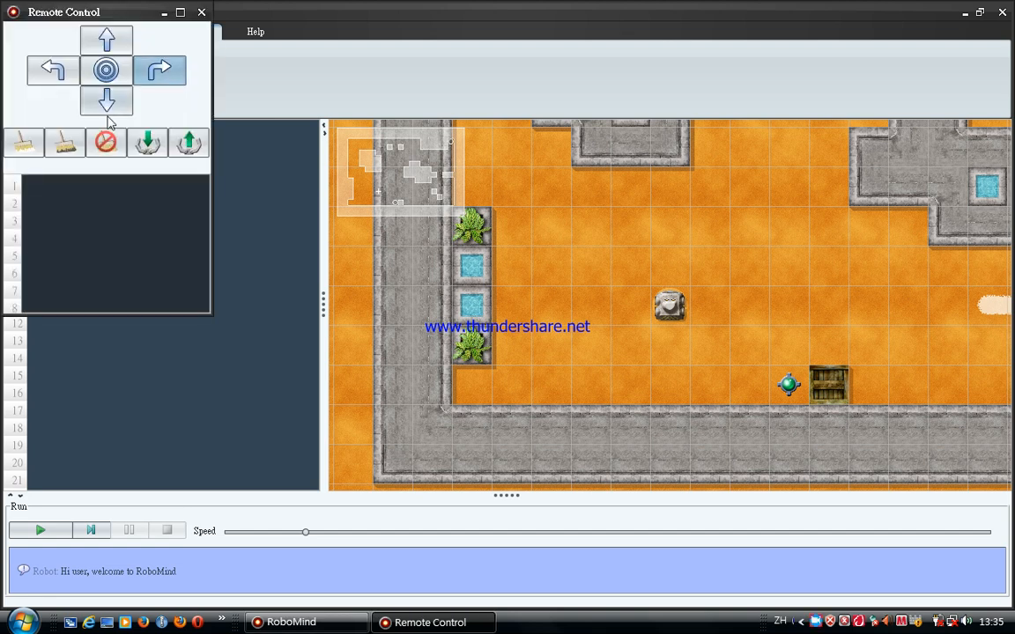
pyautogui.moveTo(150, 105)
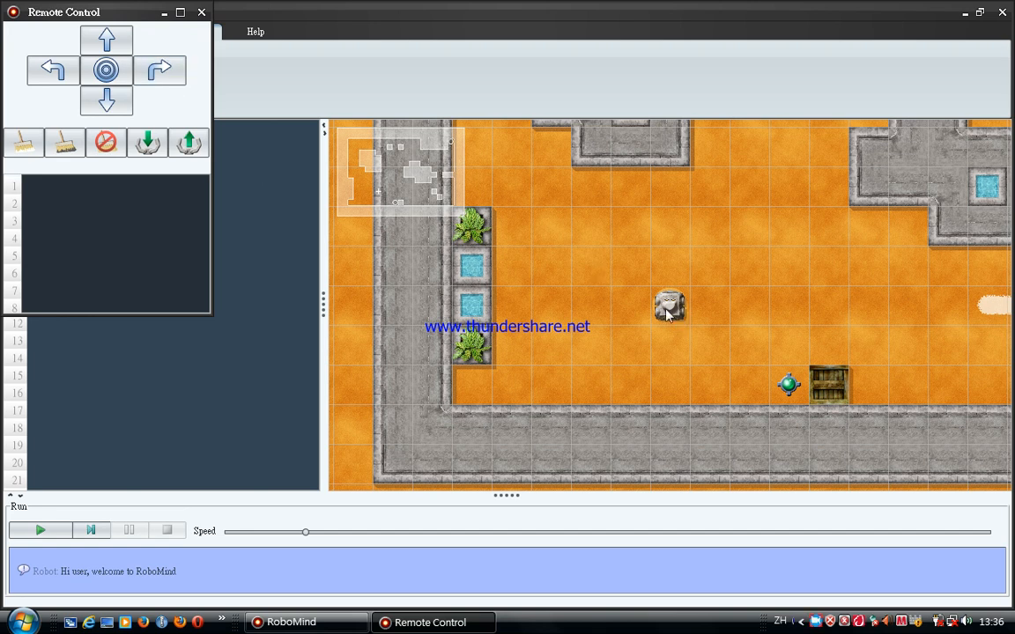
pyautogui.moveTo(667, 282)
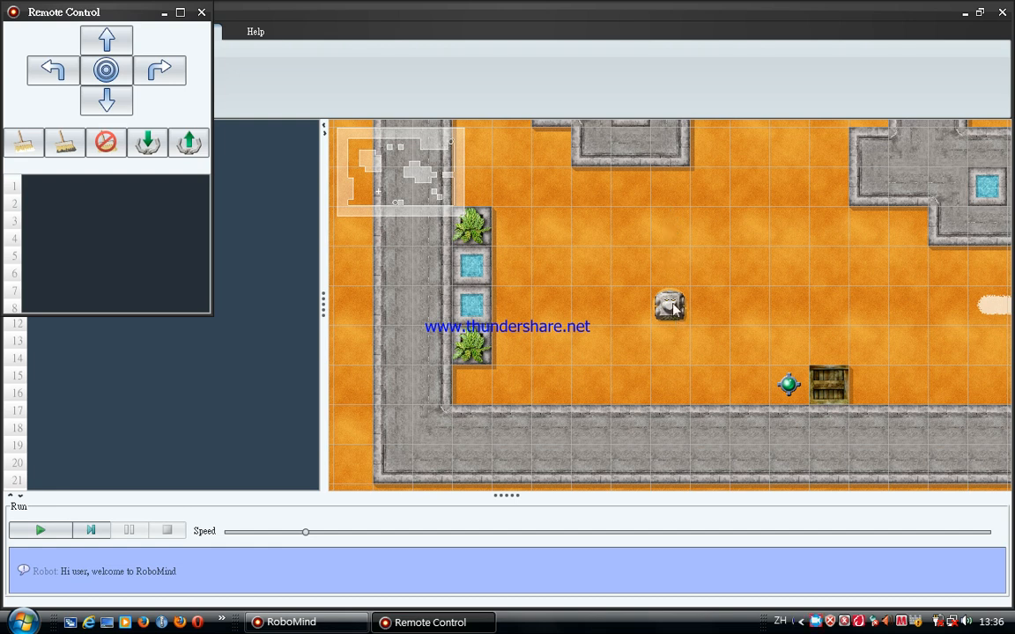
pyautogui.moveTo(674, 209)
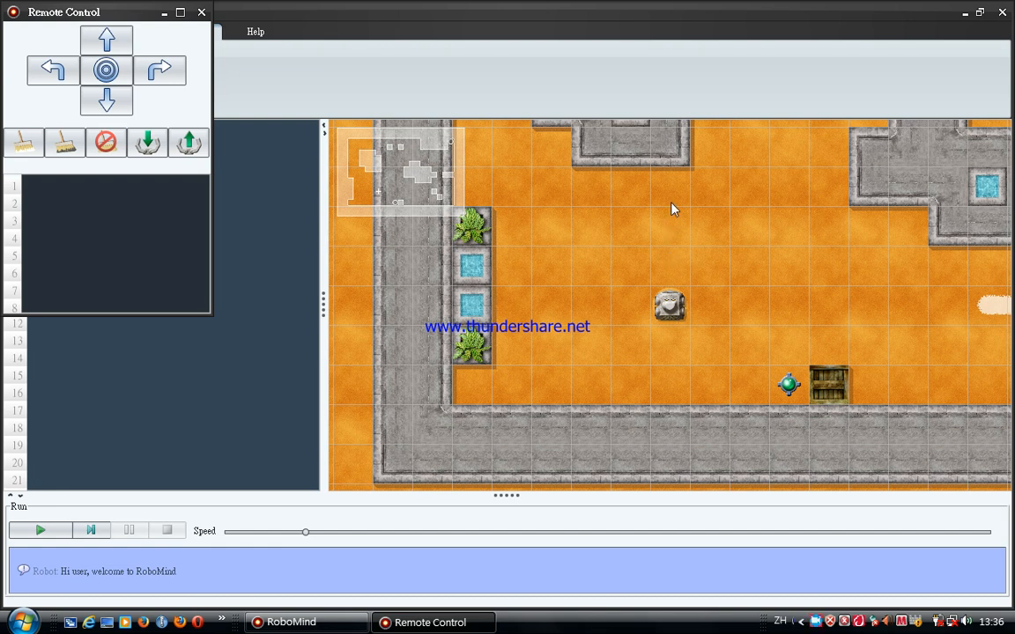
pyautogui.moveTo(660, 313)
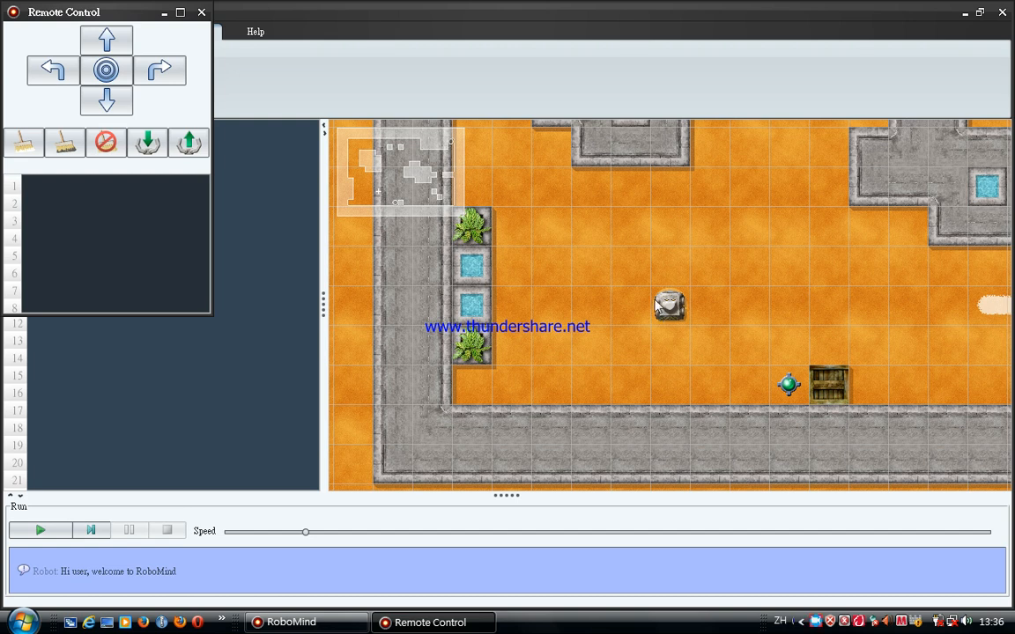
pyautogui.moveTo(161, 50)
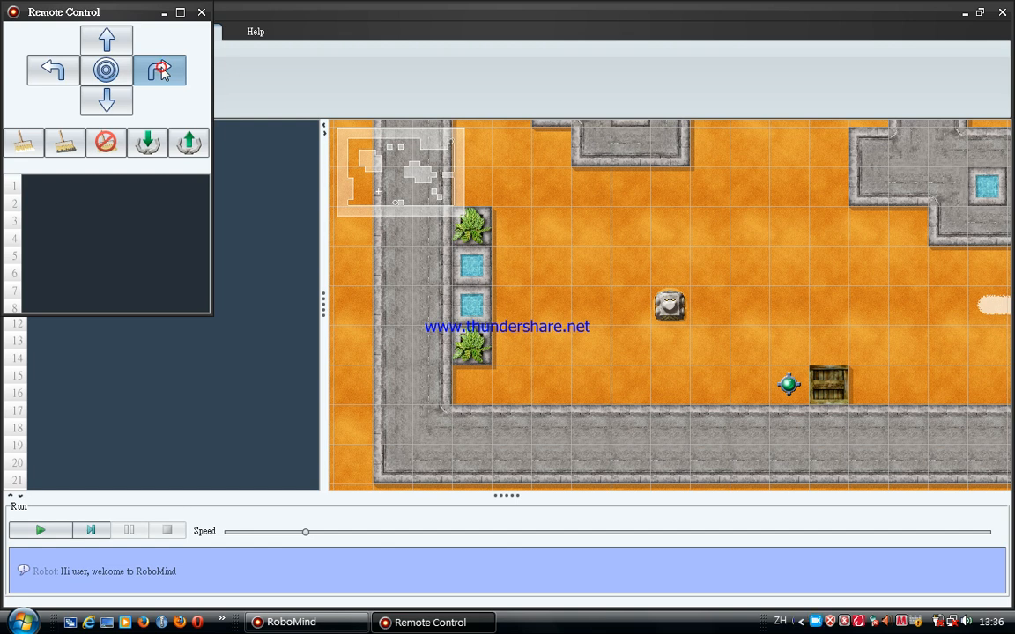
# - Turn the robot right and drive it three squares forward
pyautogui.click(160, 71)
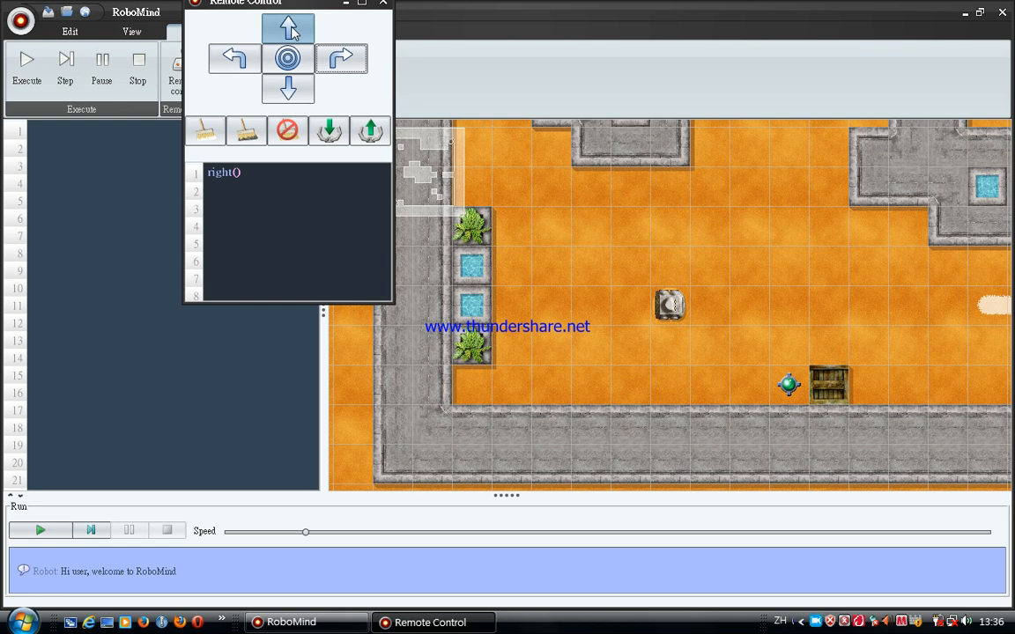
pyautogui.moveTo(288, 29)
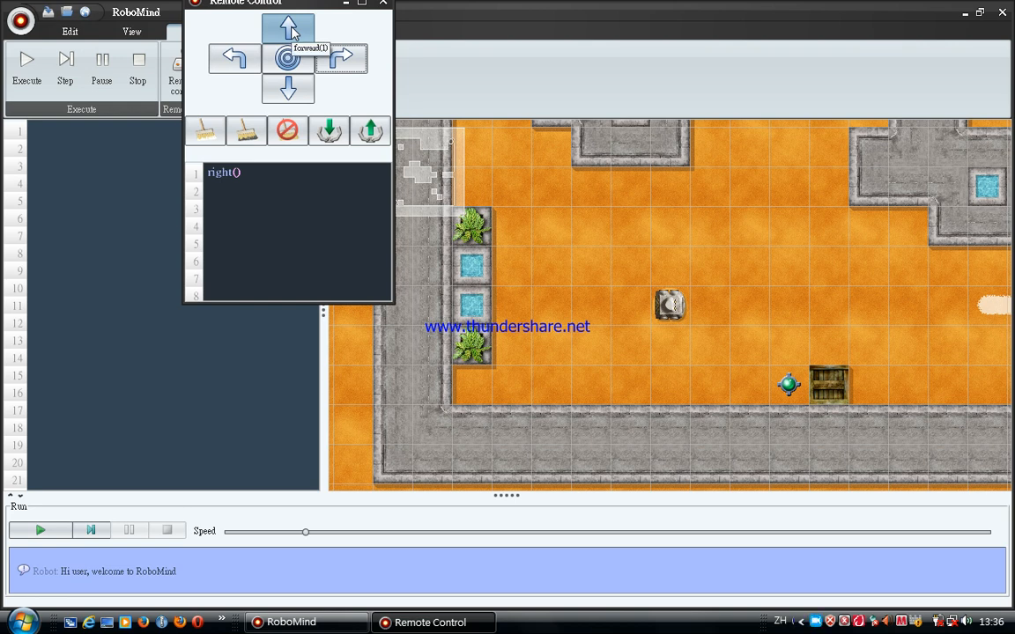
pyautogui.click(287, 28)
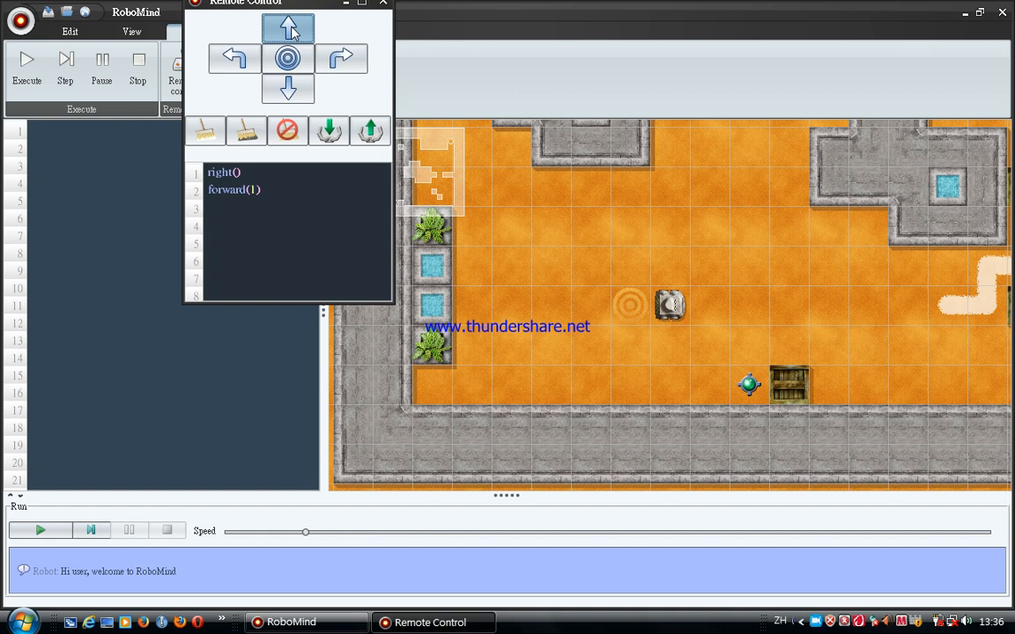
pyautogui.click(288, 28)
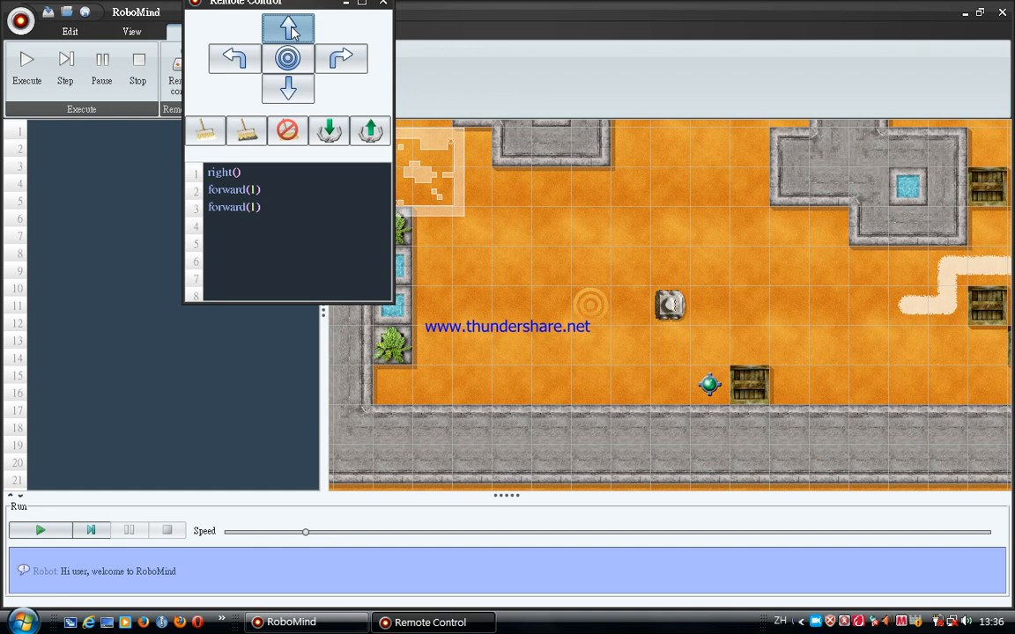
pyautogui.click(288, 29)
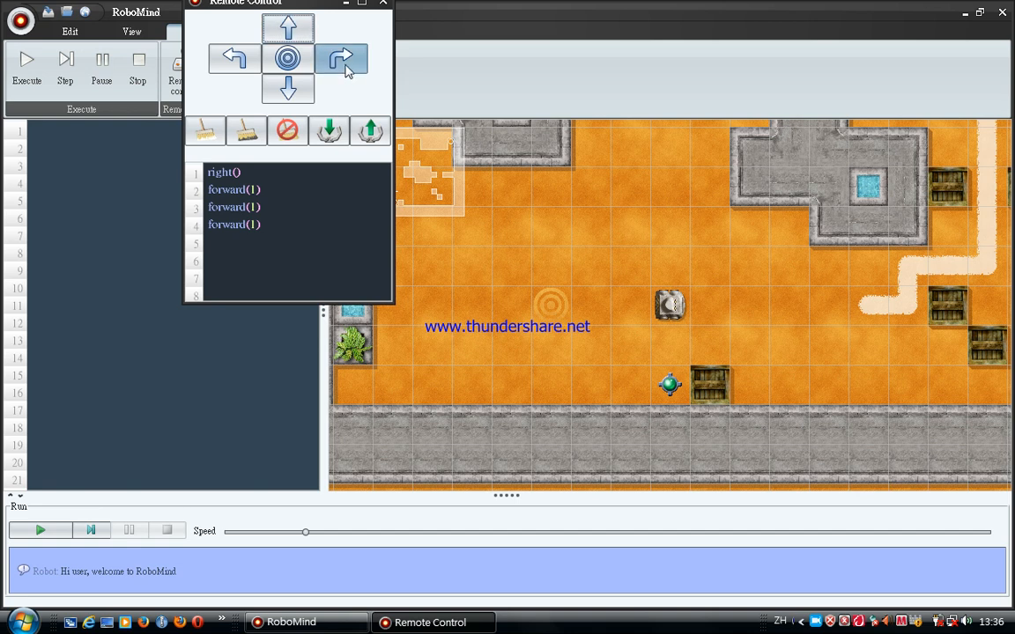
# - Turn the robot right again and move it forward one square
pyautogui.click(341, 58)
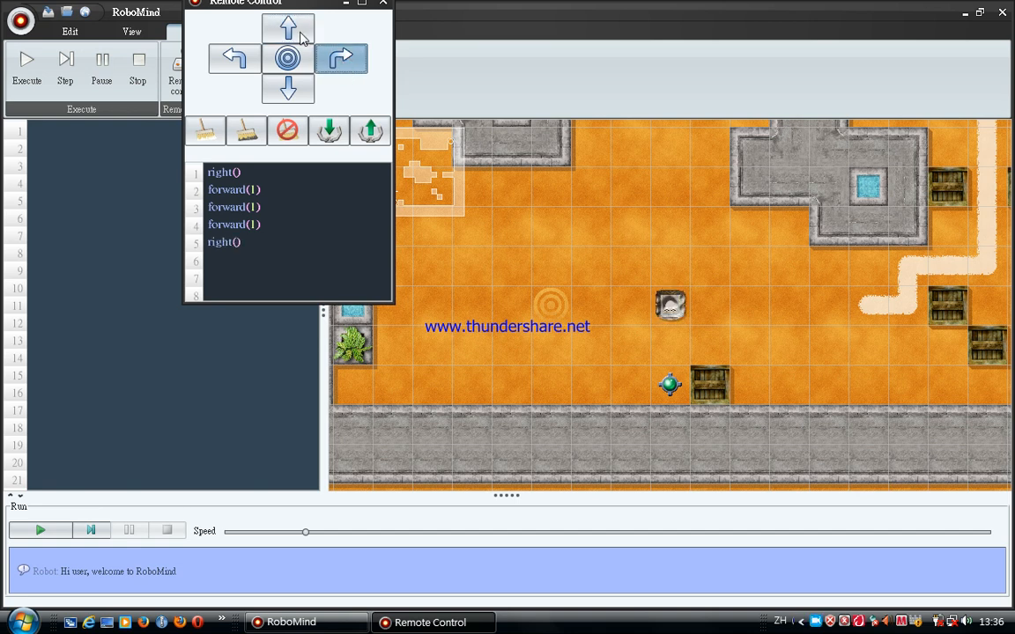
pyautogui.click(288, 29)
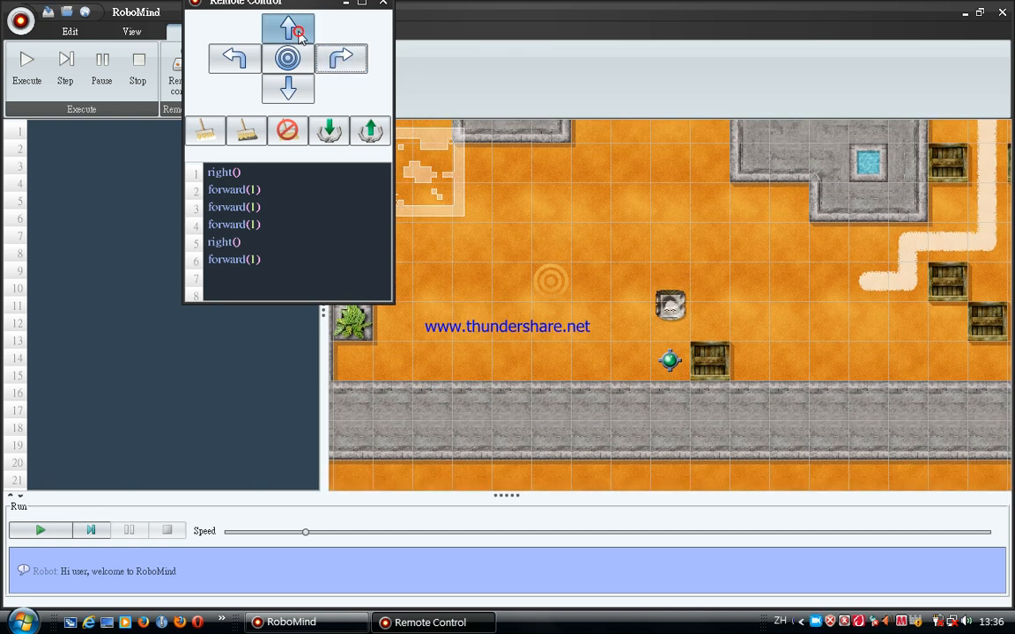
pyautogui.click(288, 29)
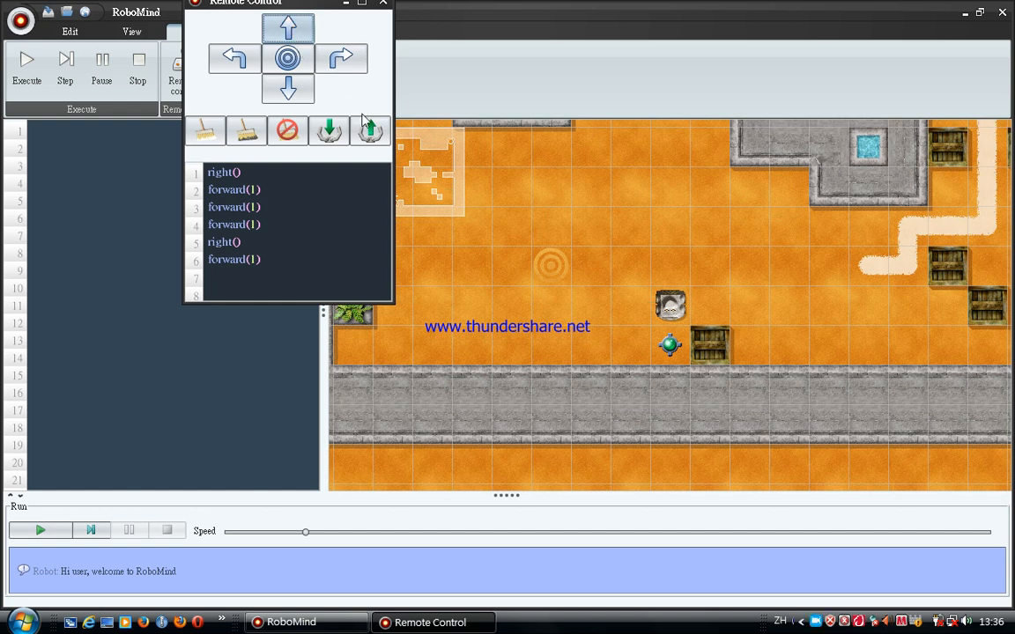
pyautogui.moveTo(333, 164)
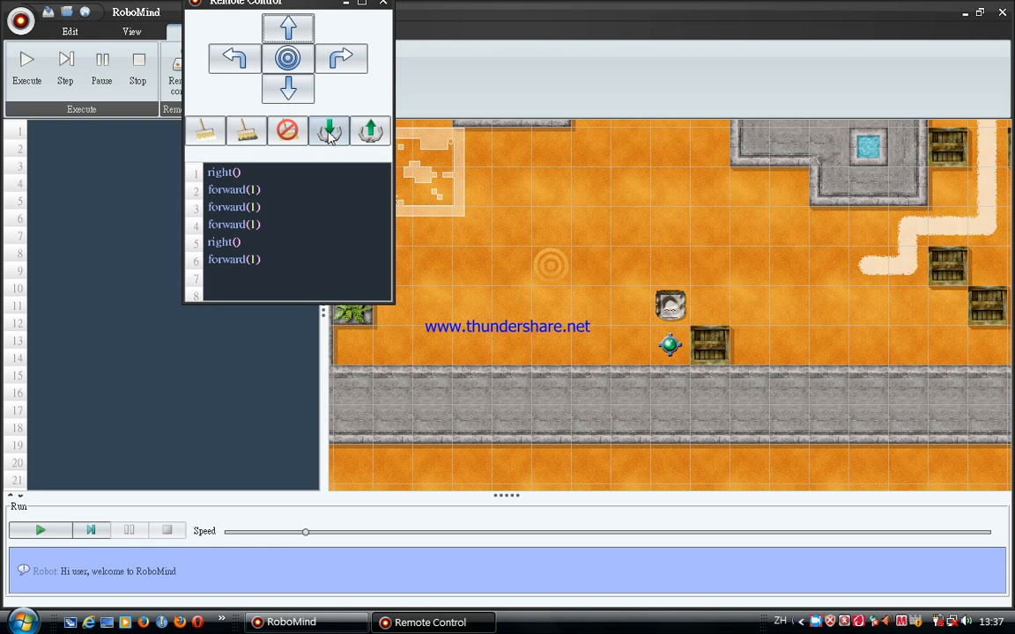
pyautogui.moveTo(328, 130)
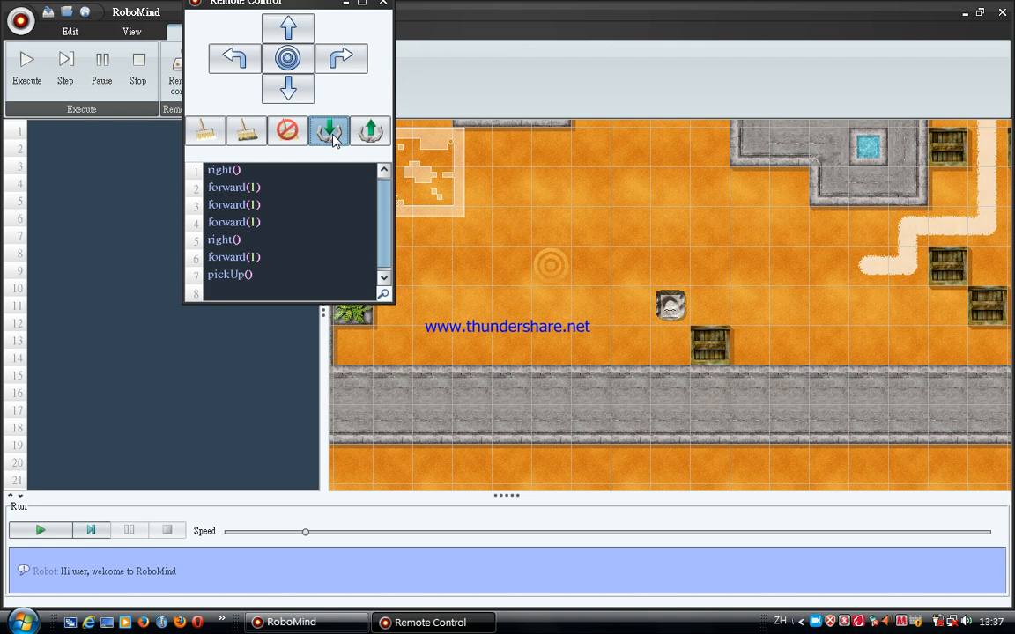
pyautogui.moveTo(369, 130)
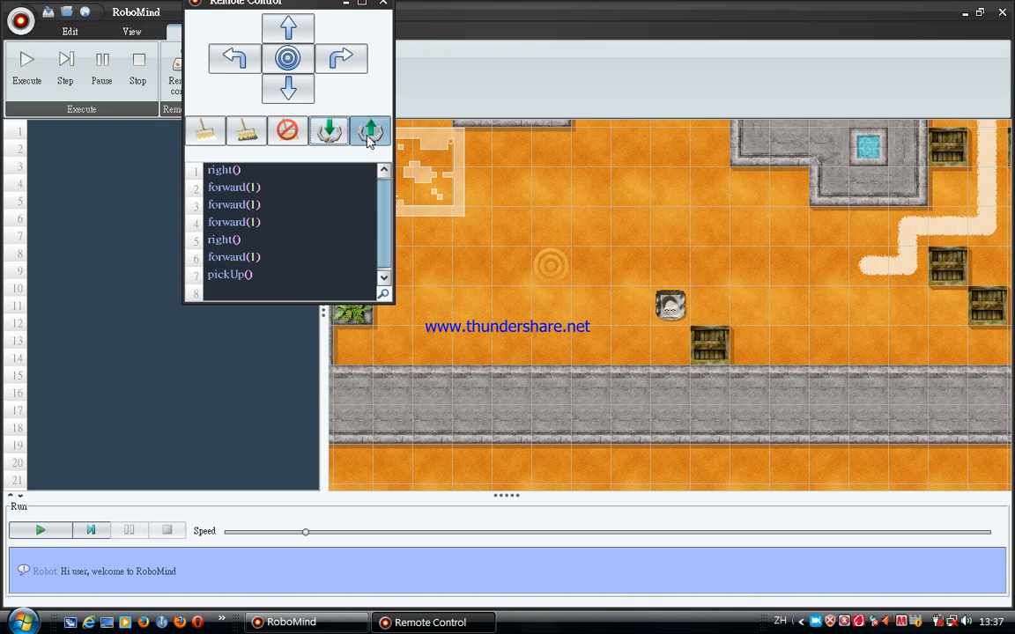
pyautogui.moveTo(370, 130)
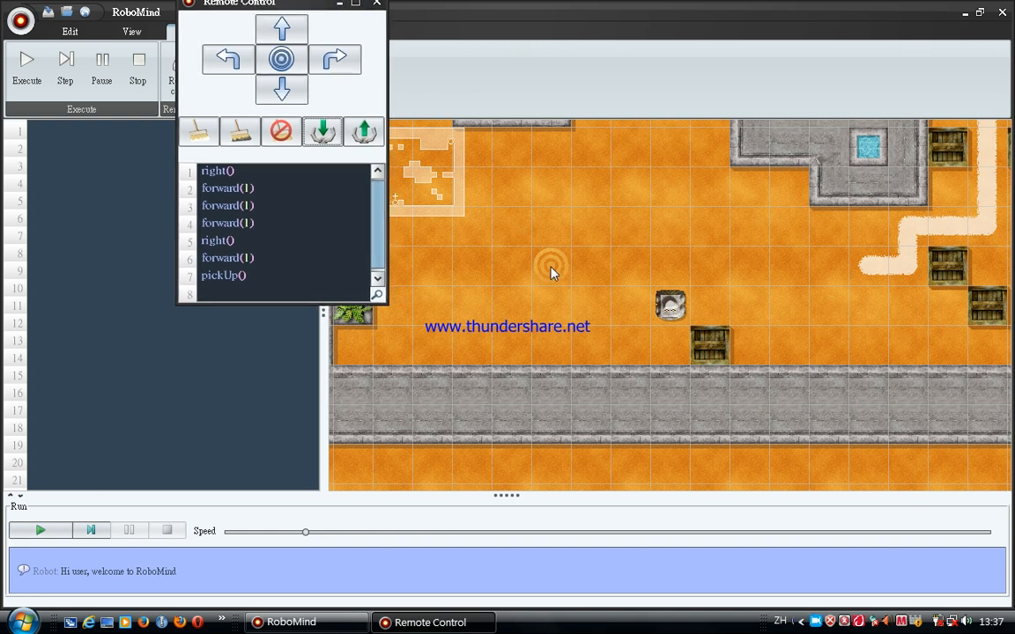
pyautogui.moveTo(544, 267)
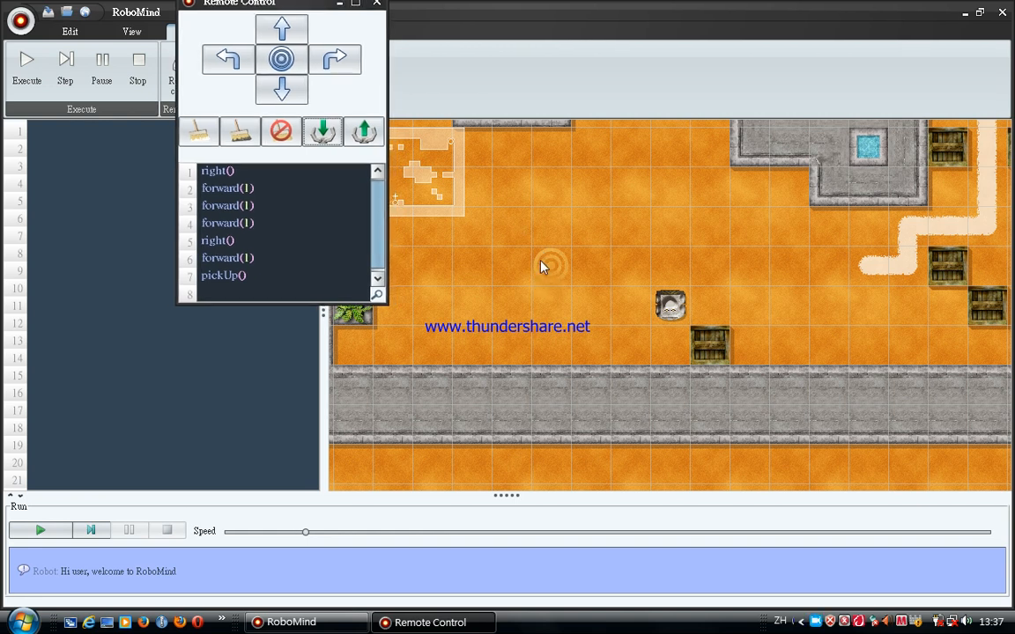
pyautogui.moveTo(564, 289)
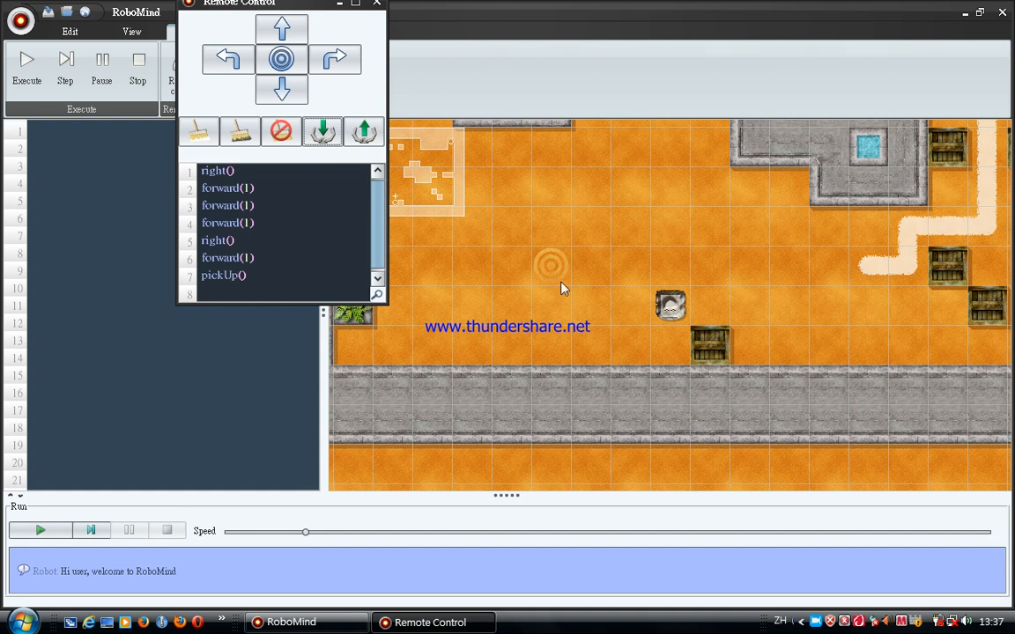
pyautogui.moveTo(542, 273)
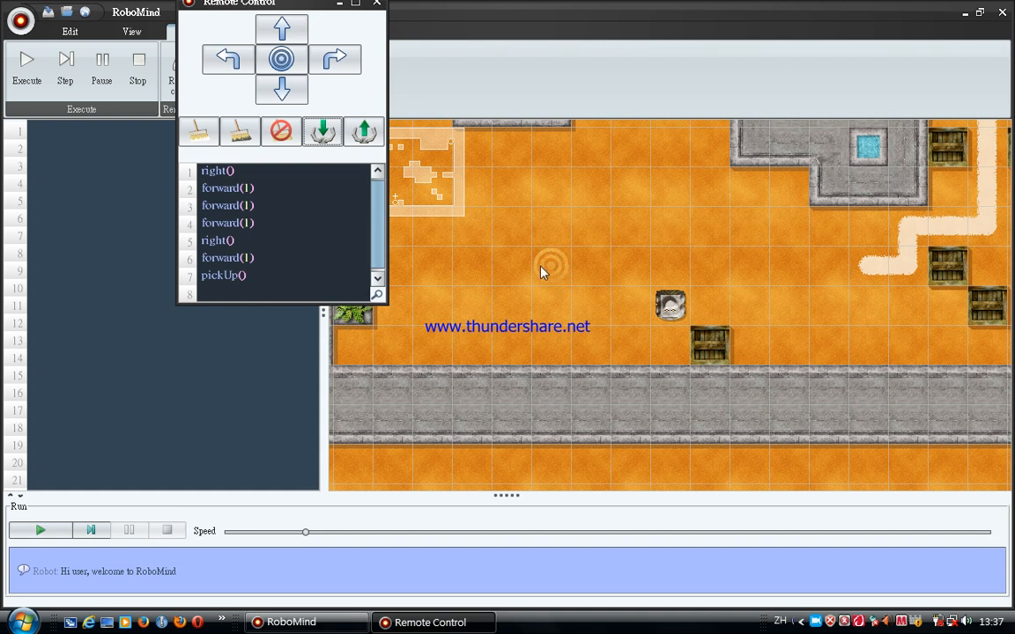
pyautogui.moveTo(564, 258)
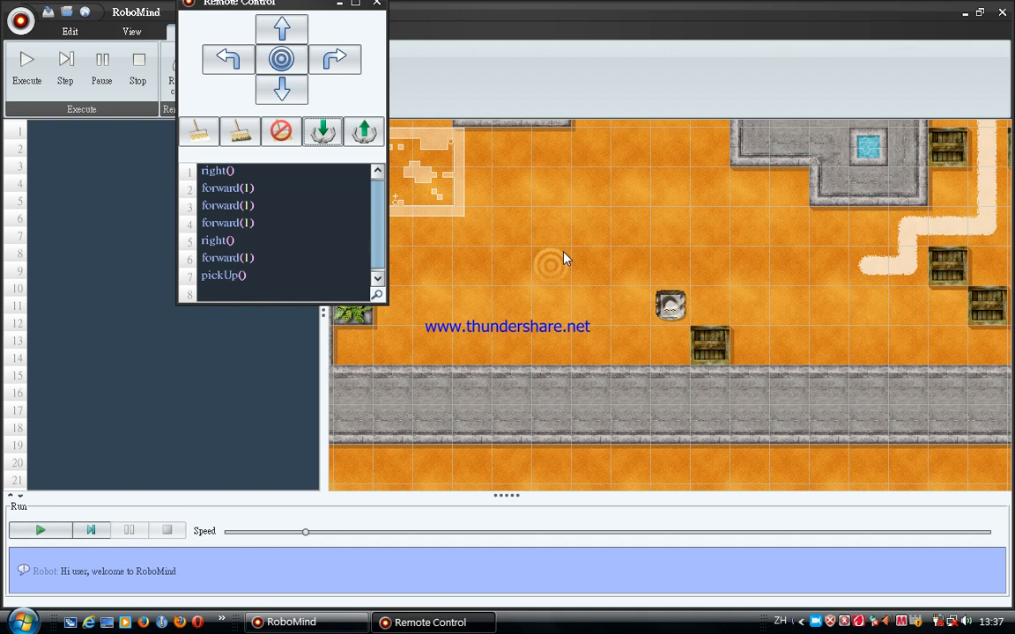
pyautogui.moveTo(542, 283)
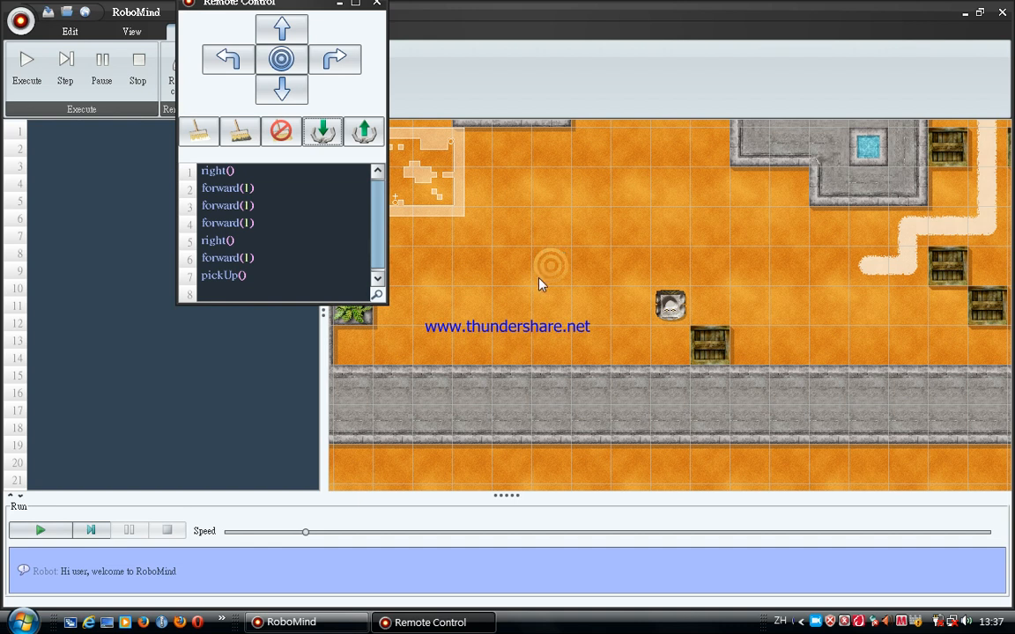
pyautogui.moveTo(705, 355)
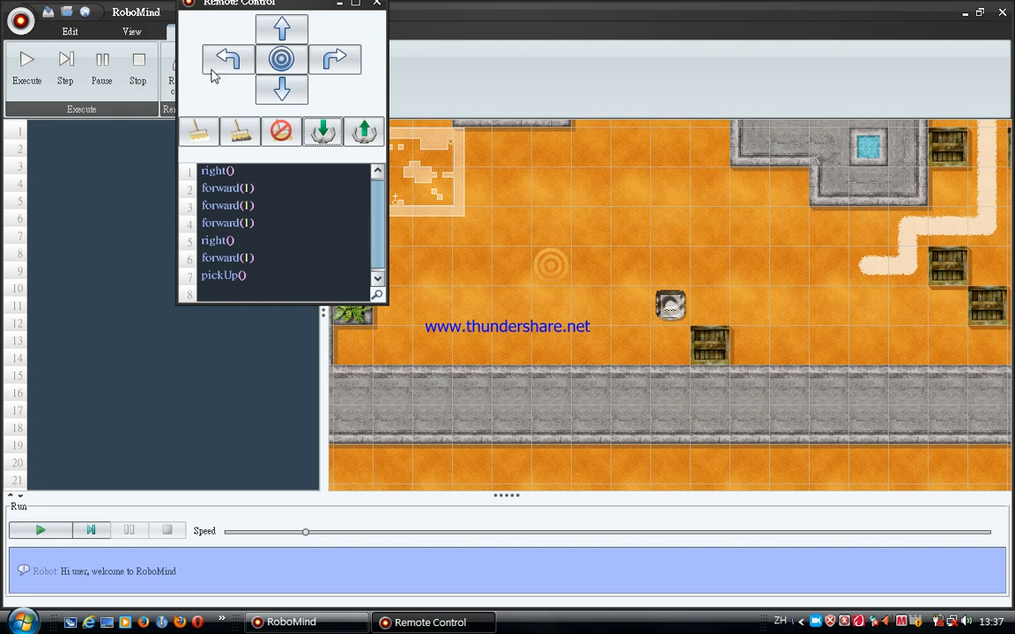
pyautogui.moveTo(336, 59)
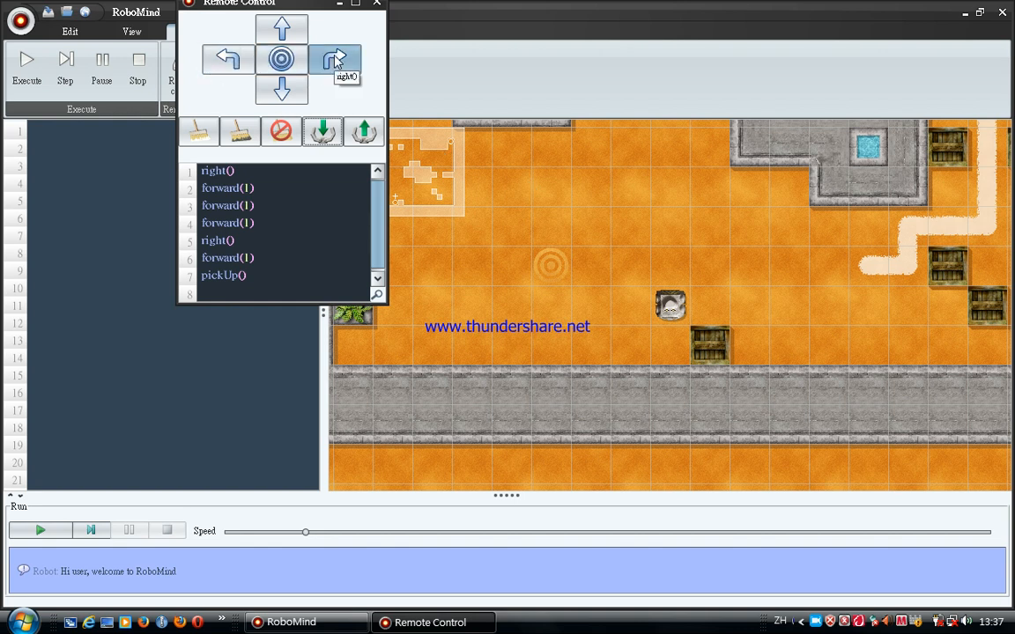
# - Turn the robot around, step forward, turn left, then advance two squares toward the start
pyautogui.click(335, 58)
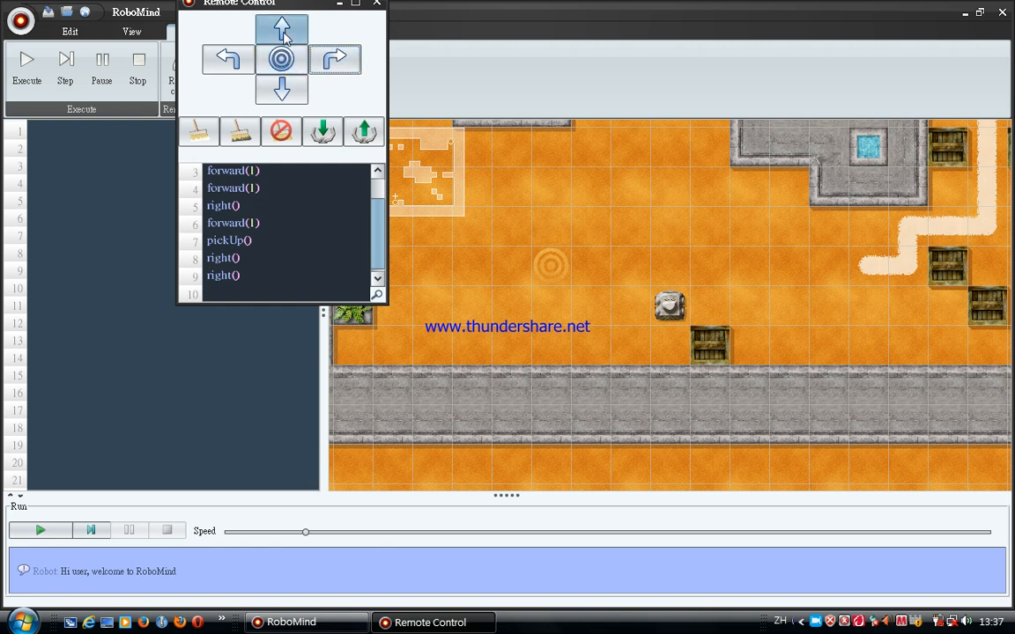
pyautogui.click(281, 28)
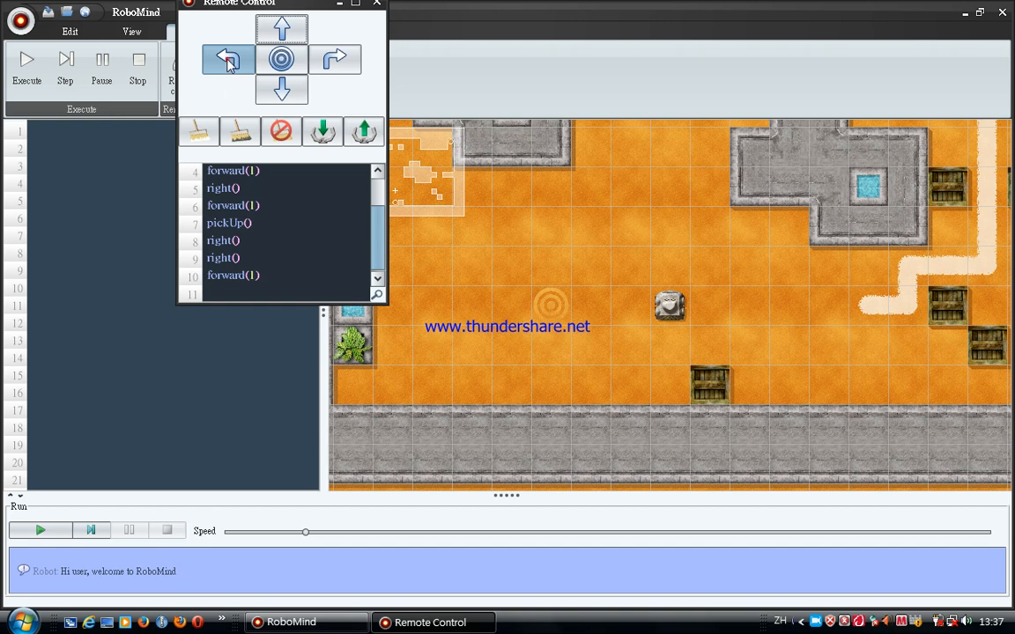
pyautogui.click(228, 59)
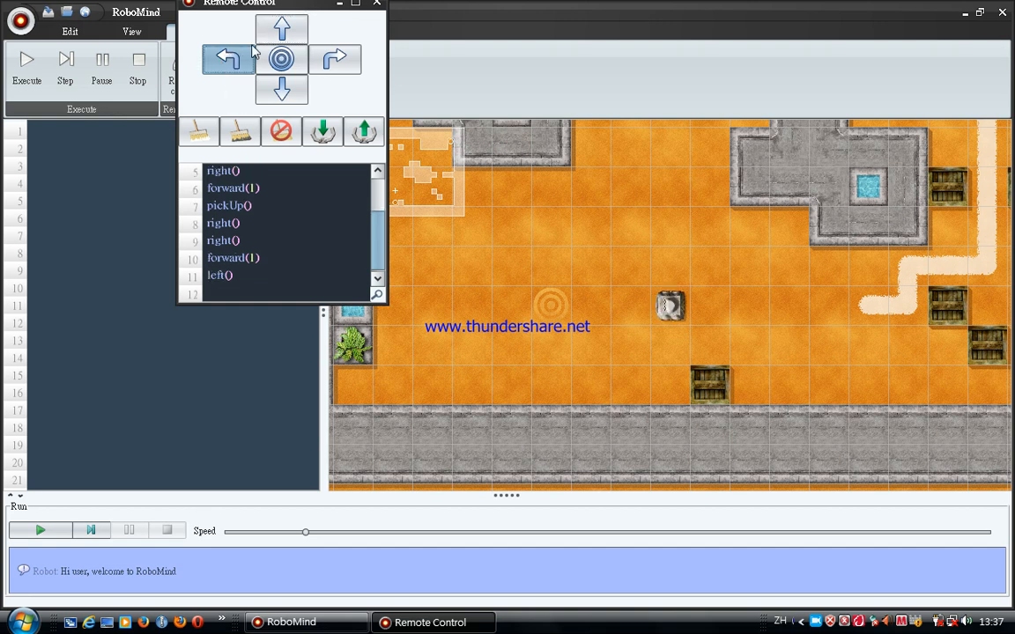
pyautogui.moveTo(282, 29)
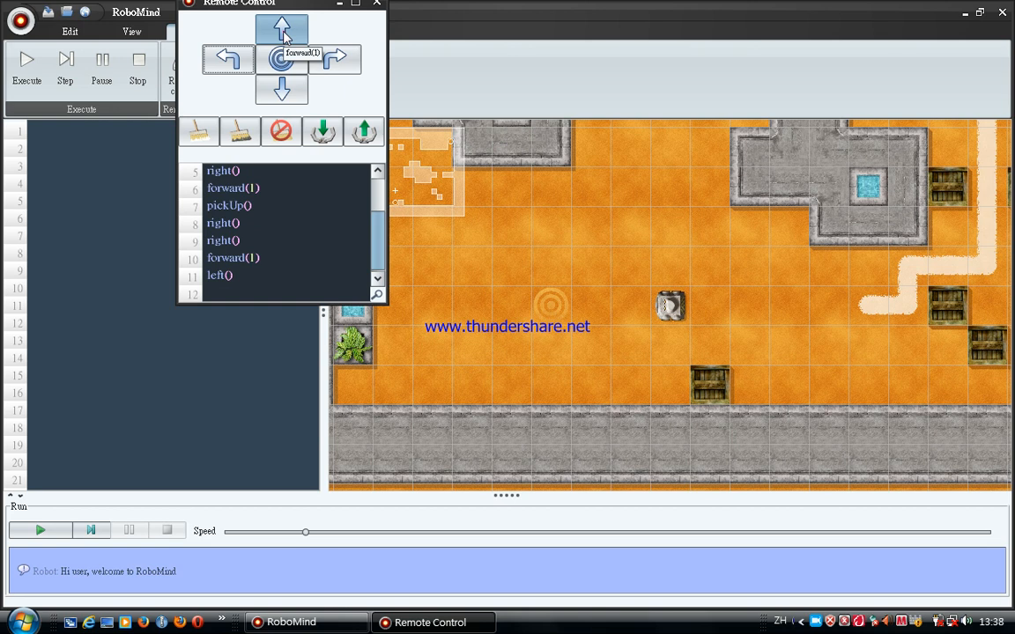
pyautogui.click(281, 29)
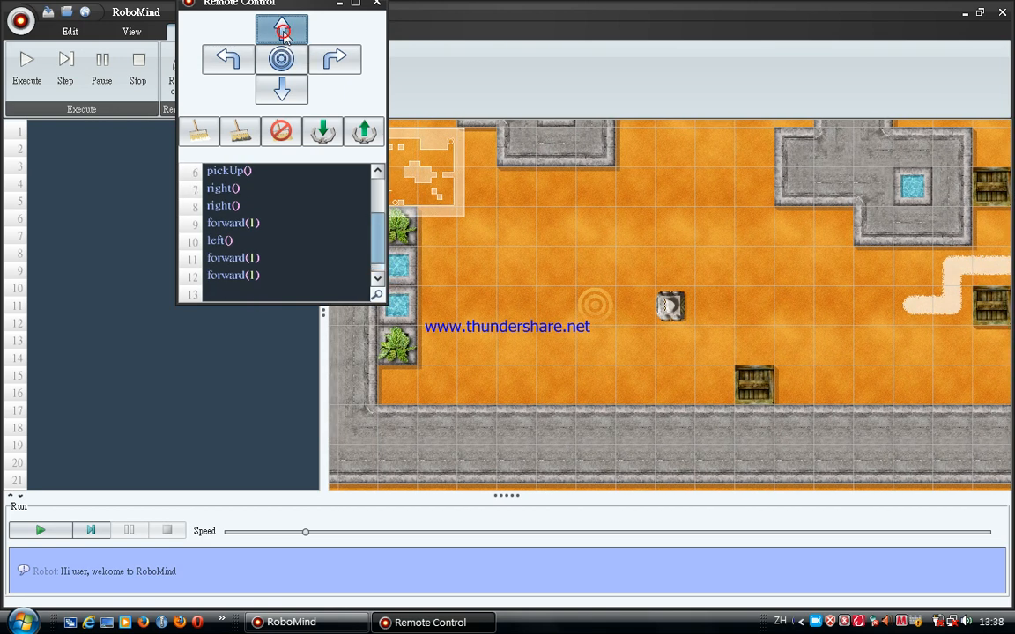
pyautogui.click(281, 29)
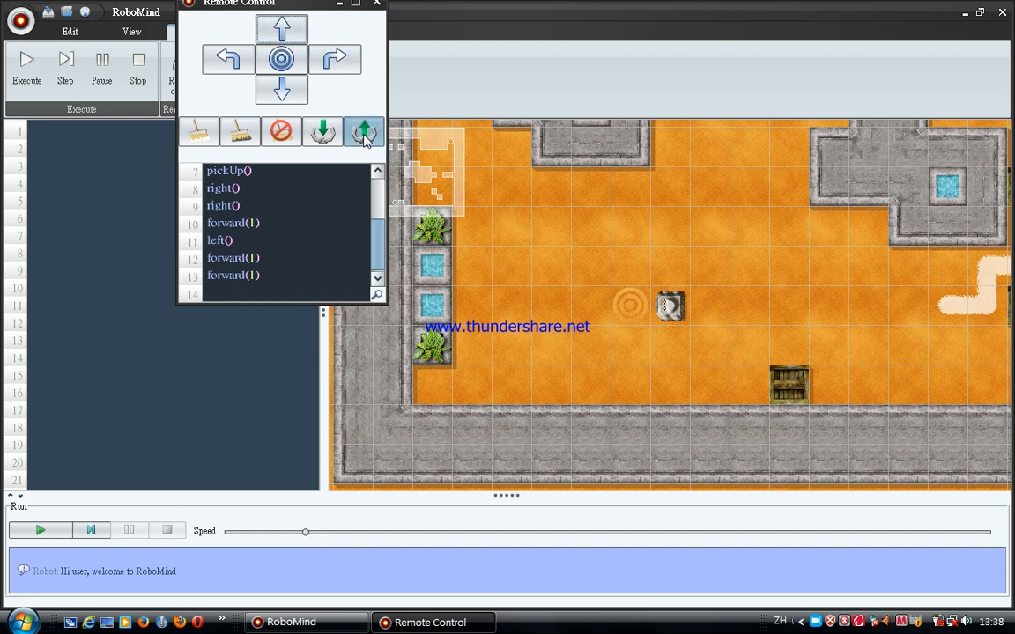
pyautogui.moveTo(364, 131)
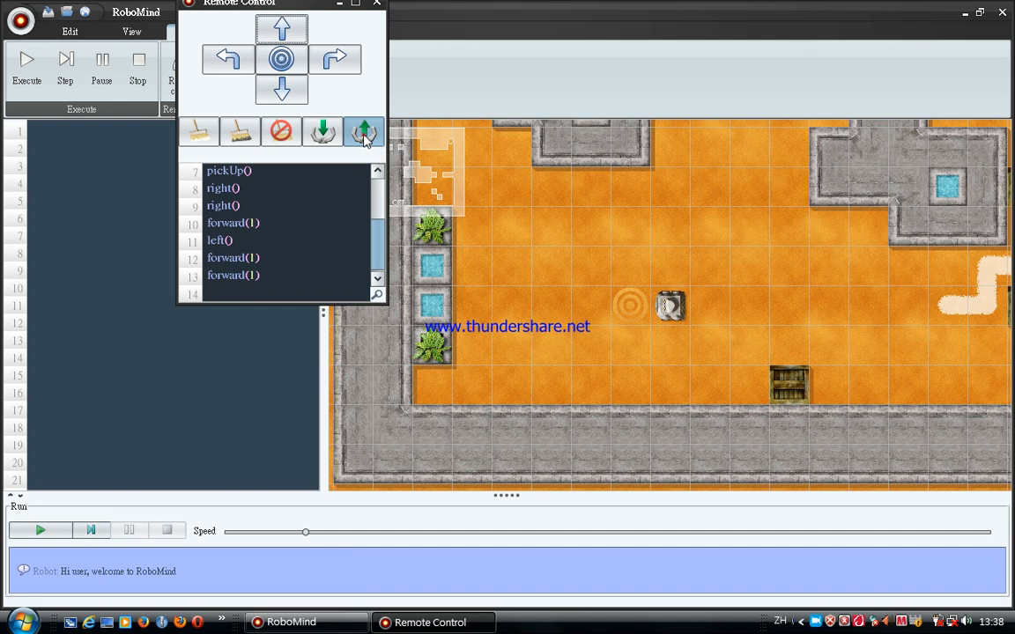
# - Put the beacon down on the starting circle with putDown()
pyautogui.click(363, 133)
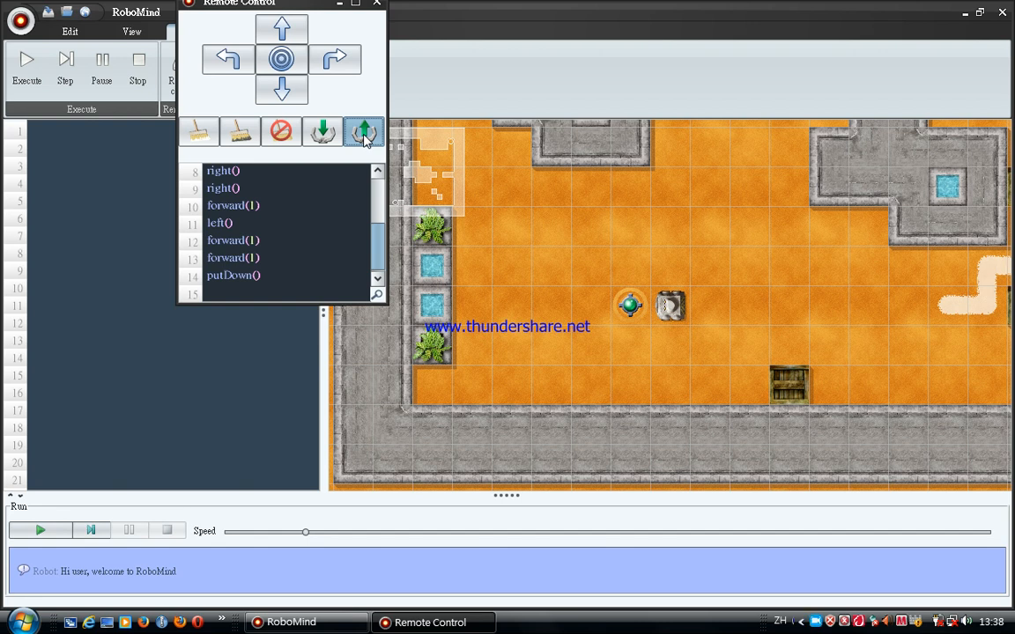
pyautogui.moveTo(365, 182)
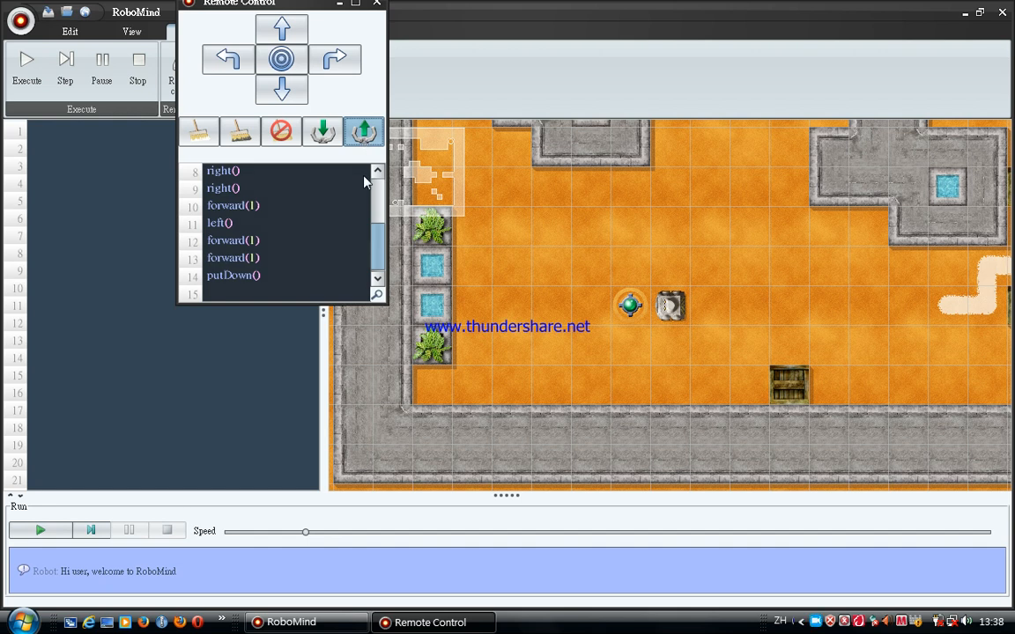